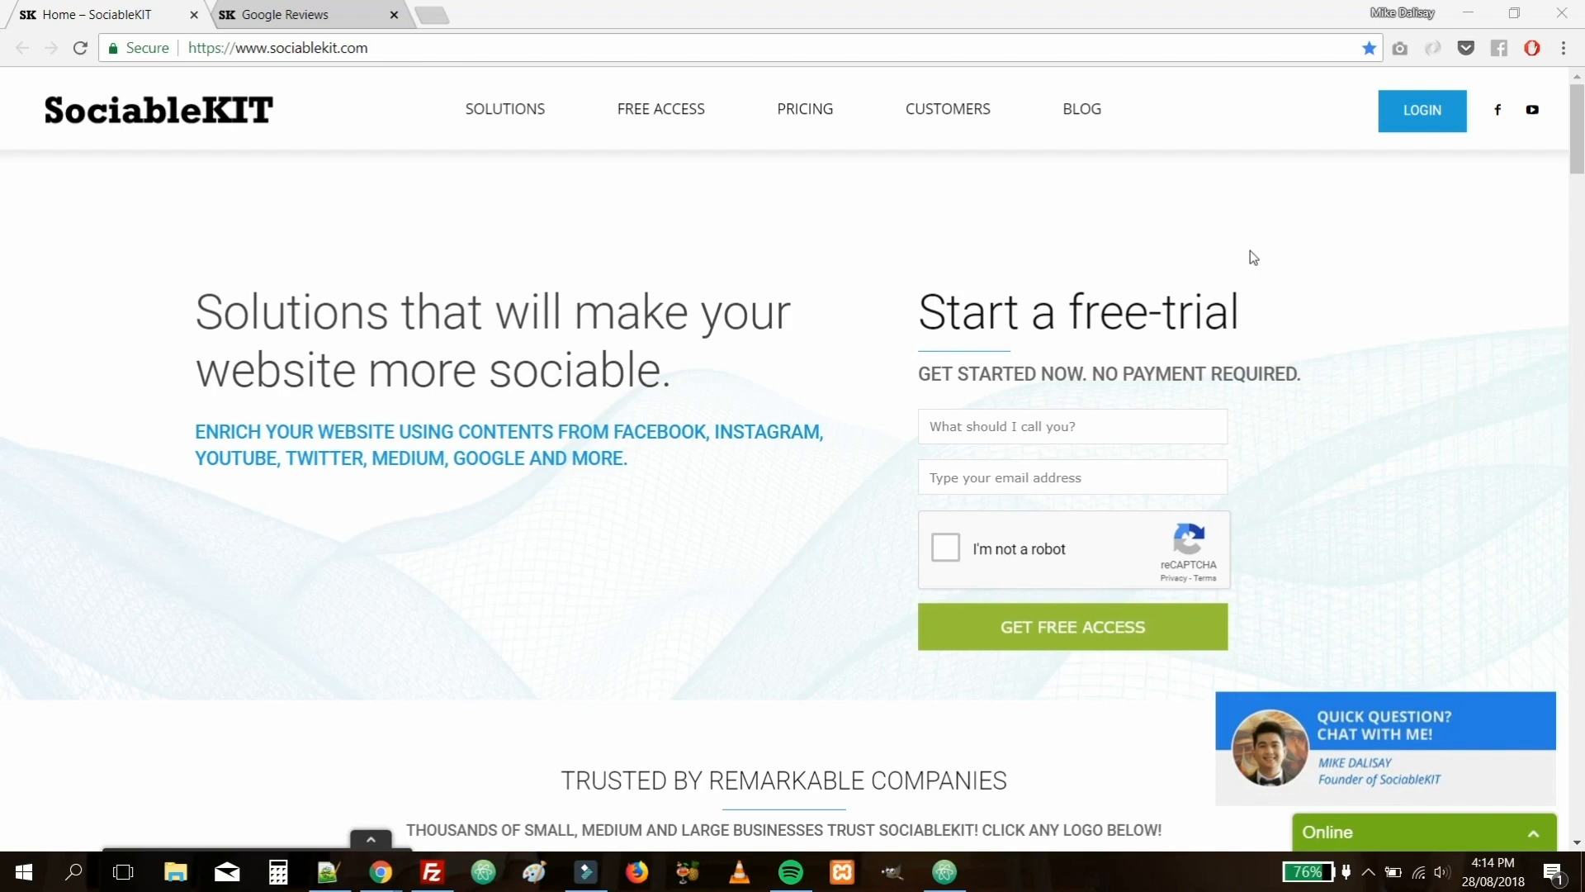
Sign in with the saved credentials and land on the dashboard of existing solutions.
left_click(278, 48)
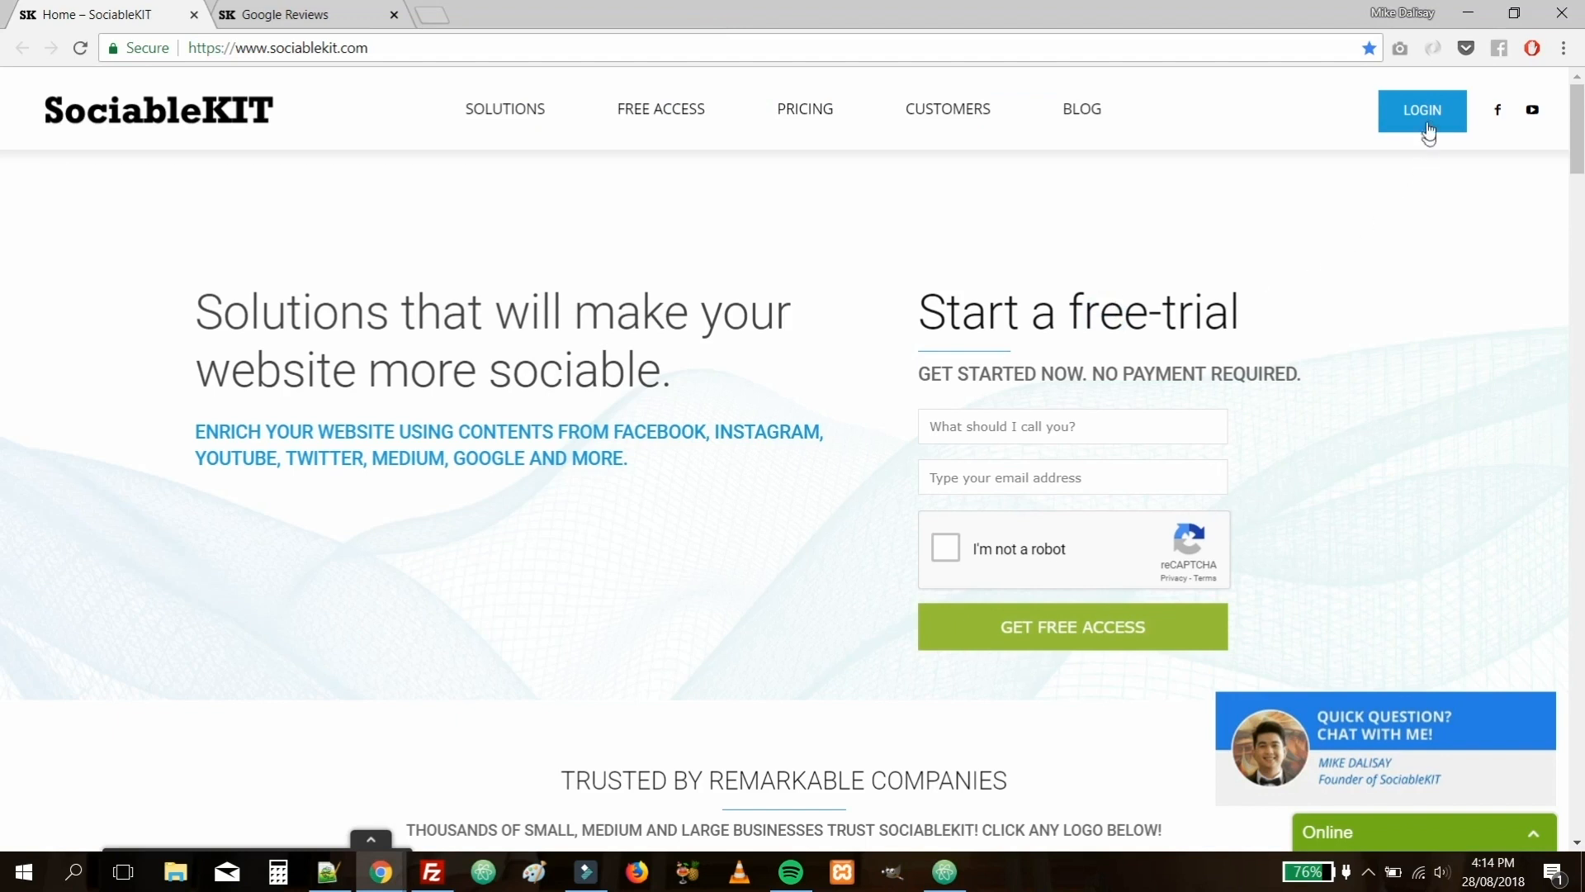
left_click(1422, 110)
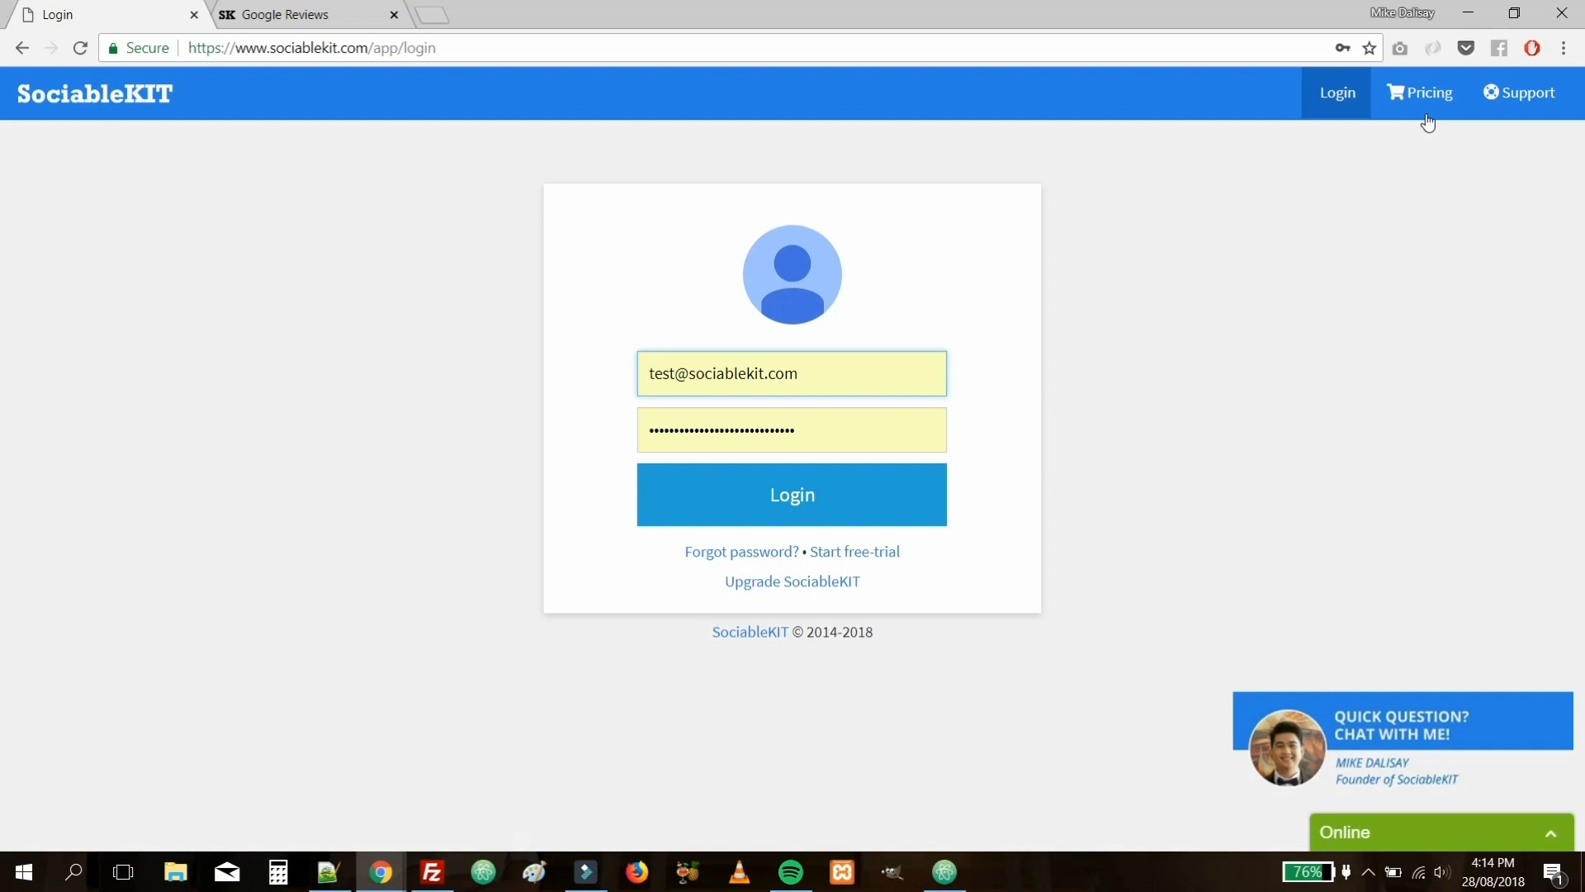
left_click(791, 373)
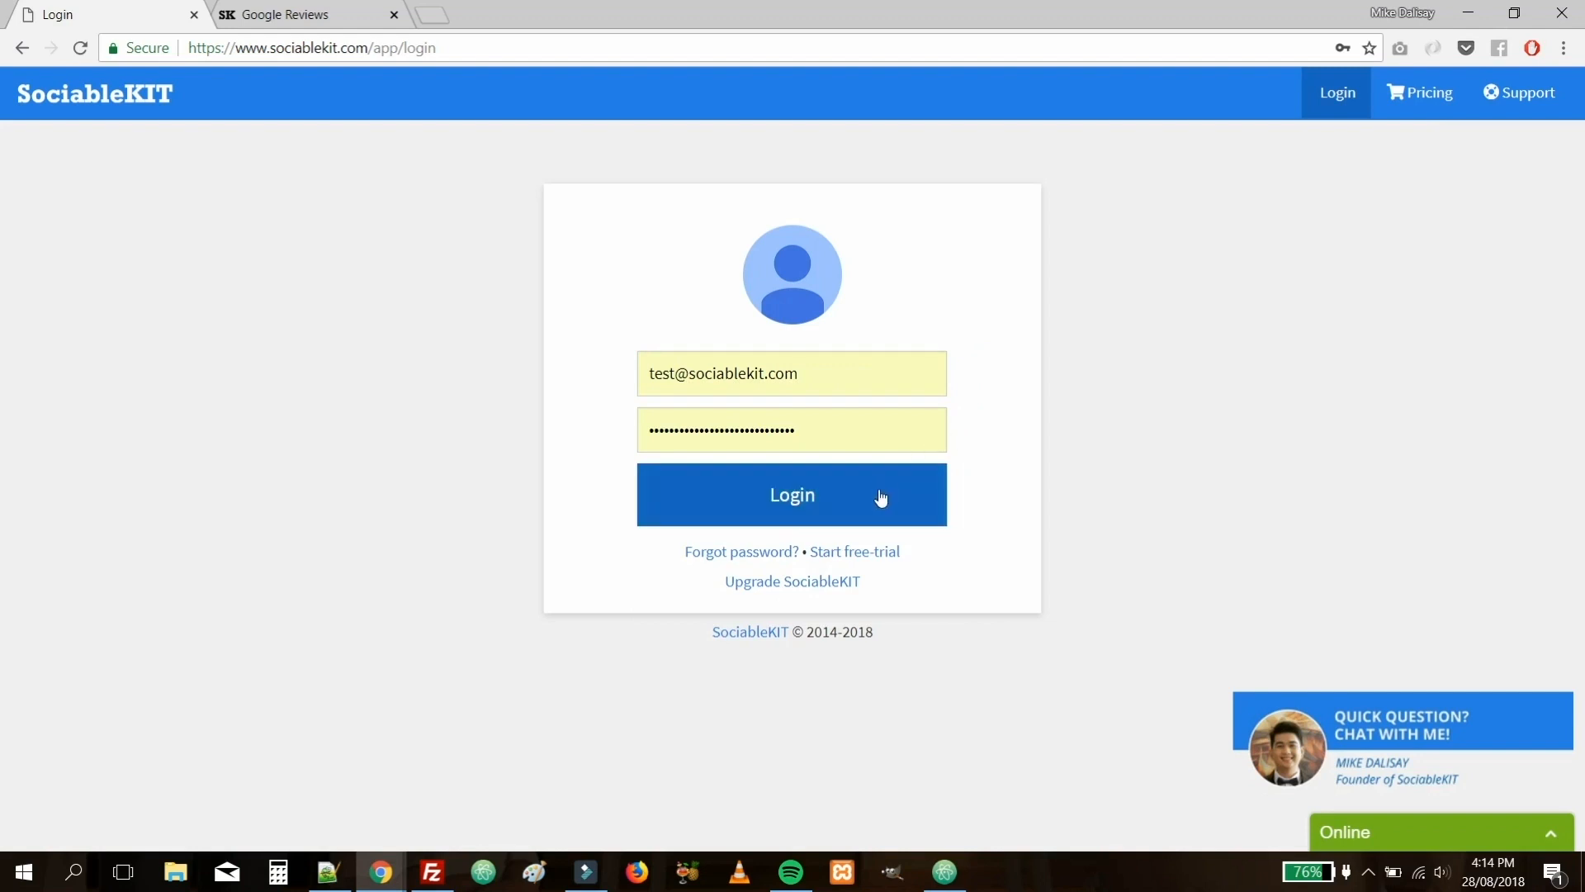
left_click(791, 494)
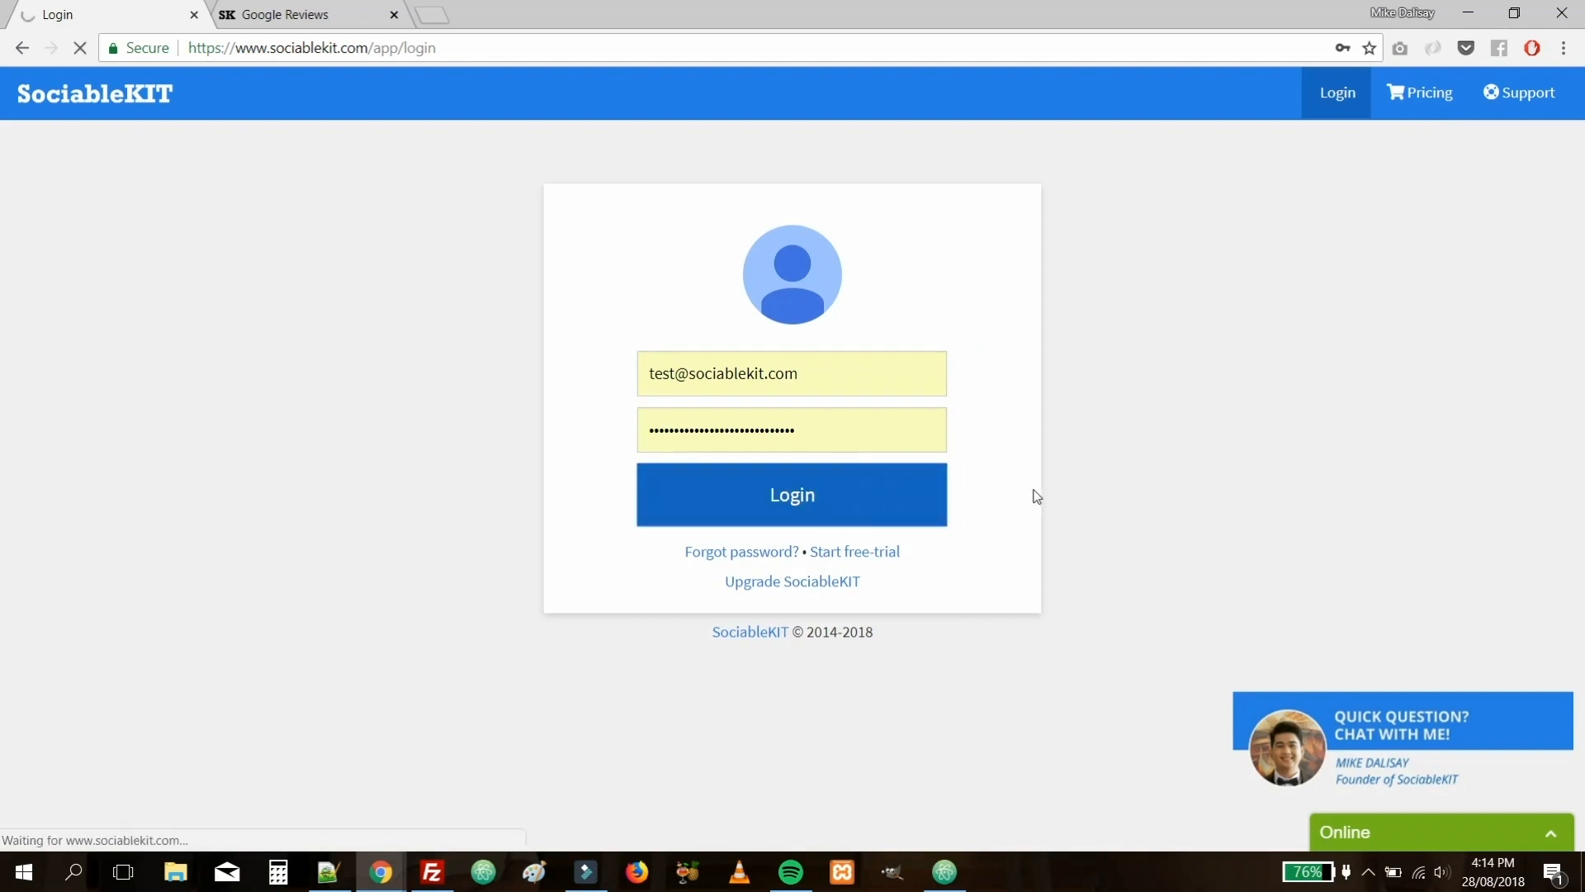
left_click(791, 494)
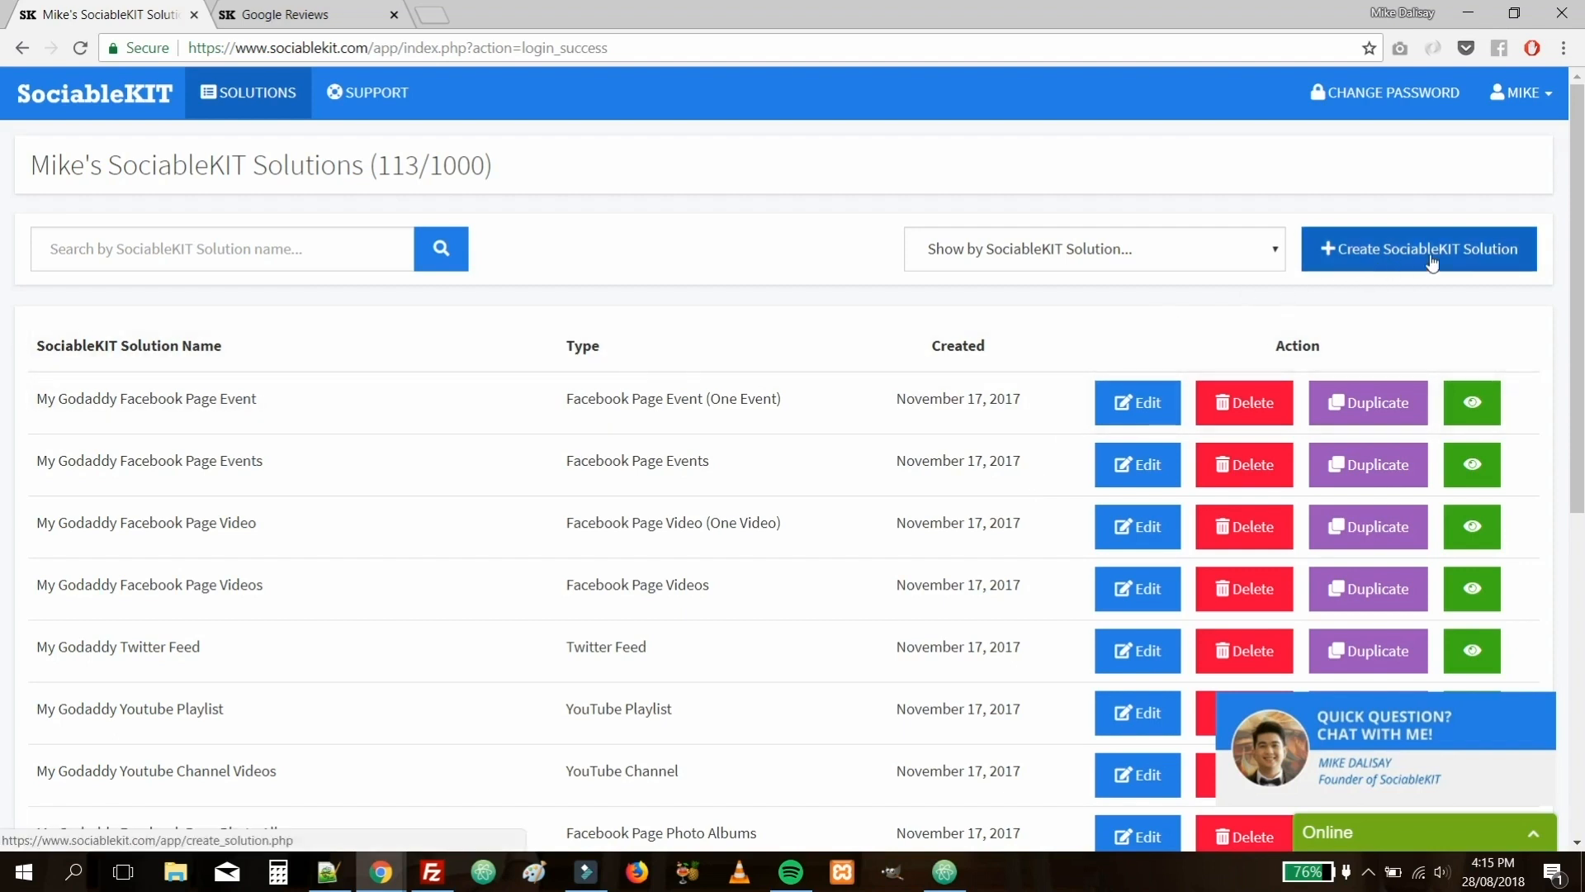
Create a new solution named 'my google reviews feed' of type Google Reviews.
left_click(1418, 249)
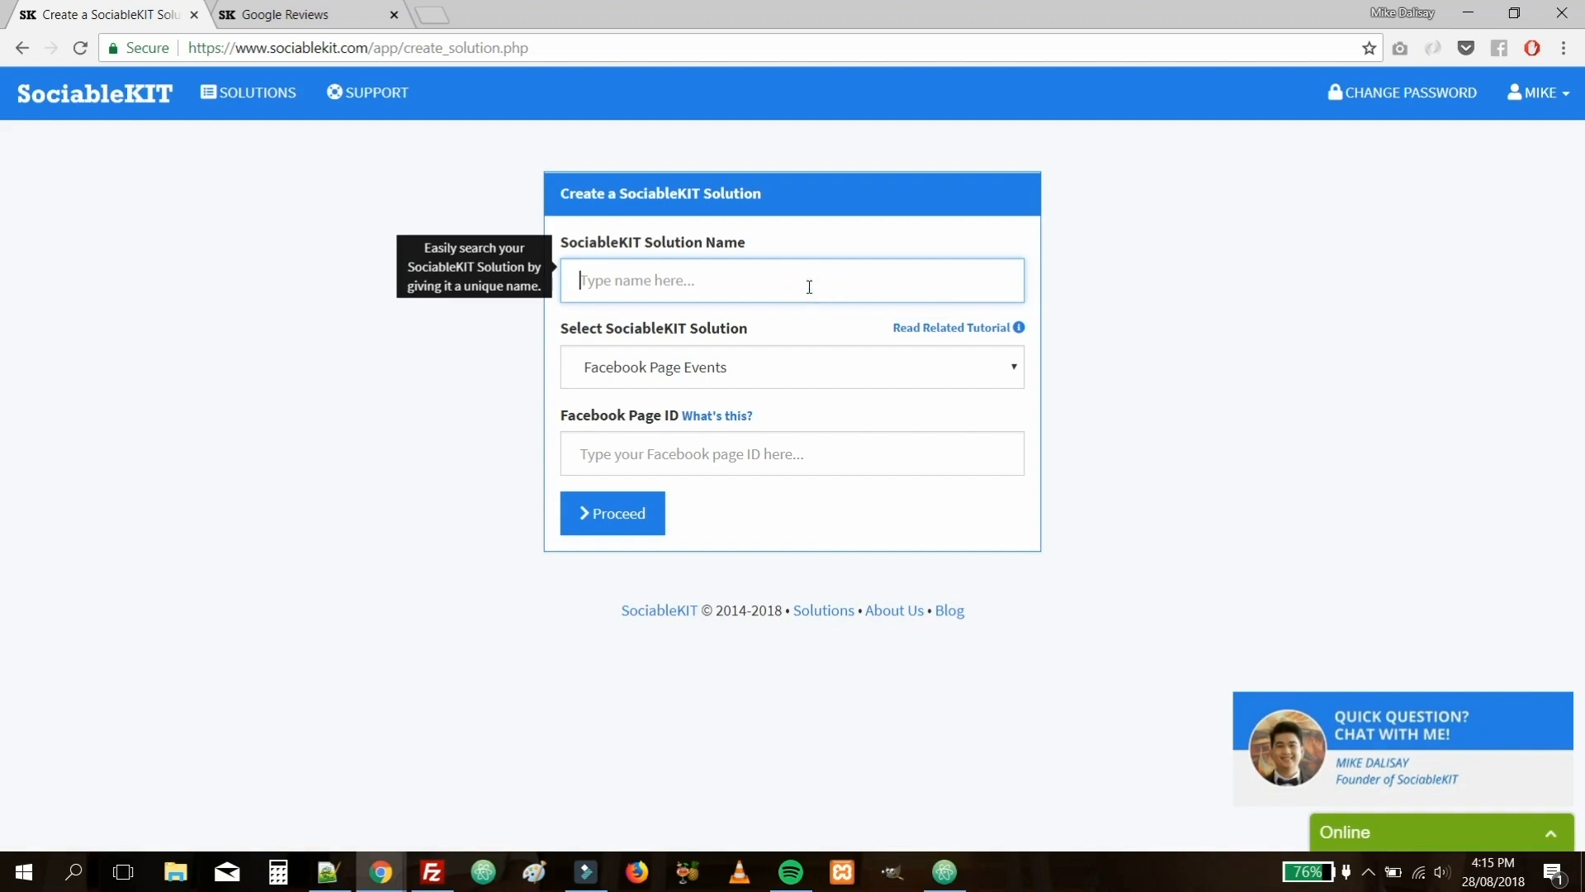
type("my google re")
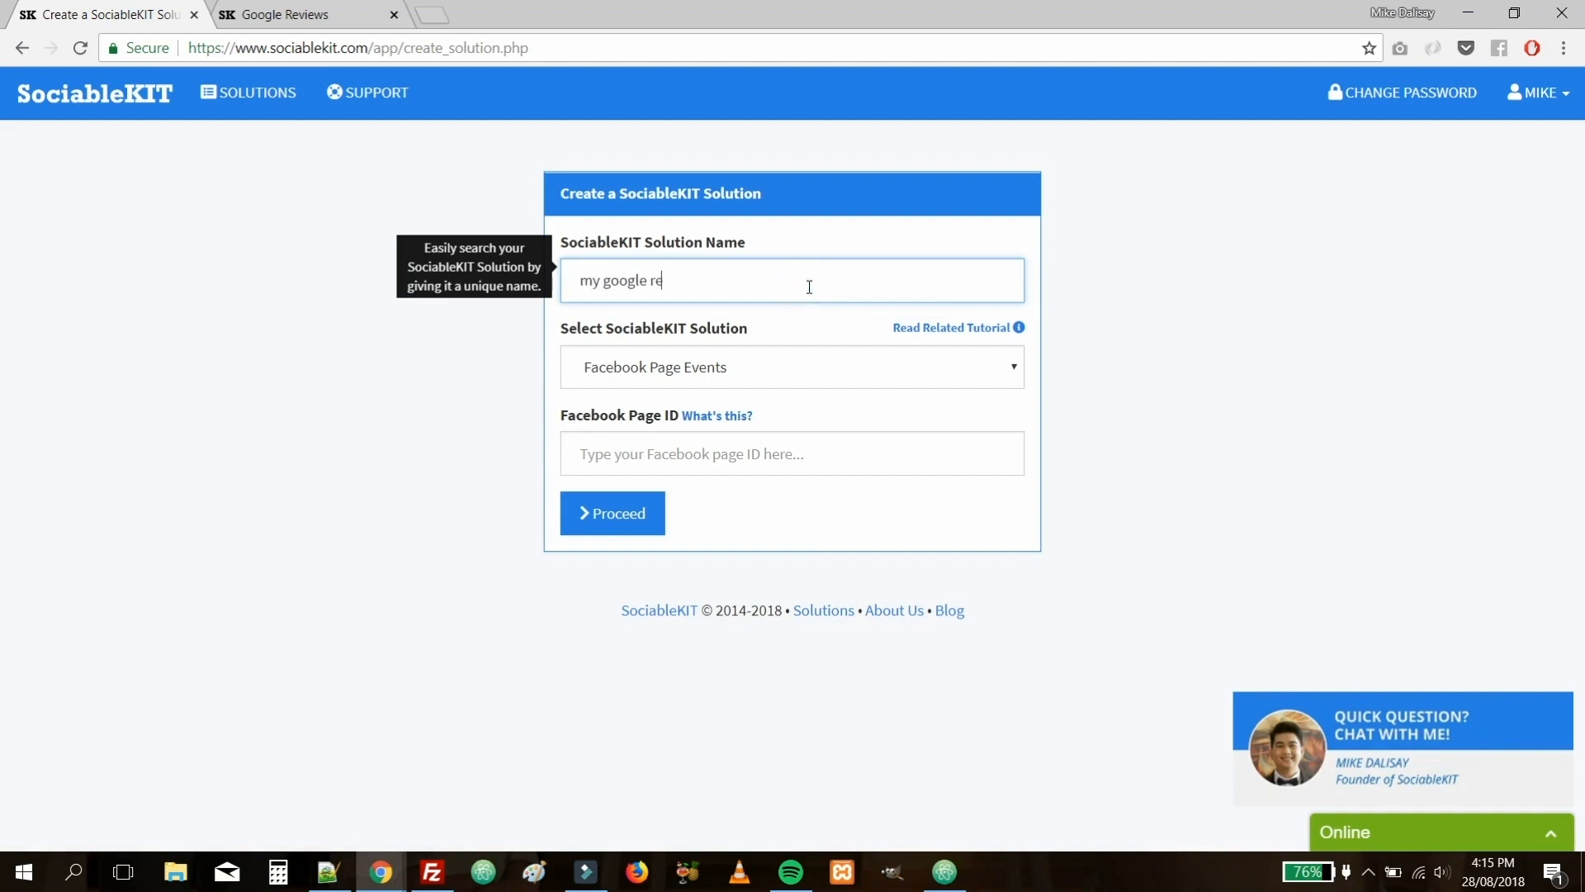
type("views feed")
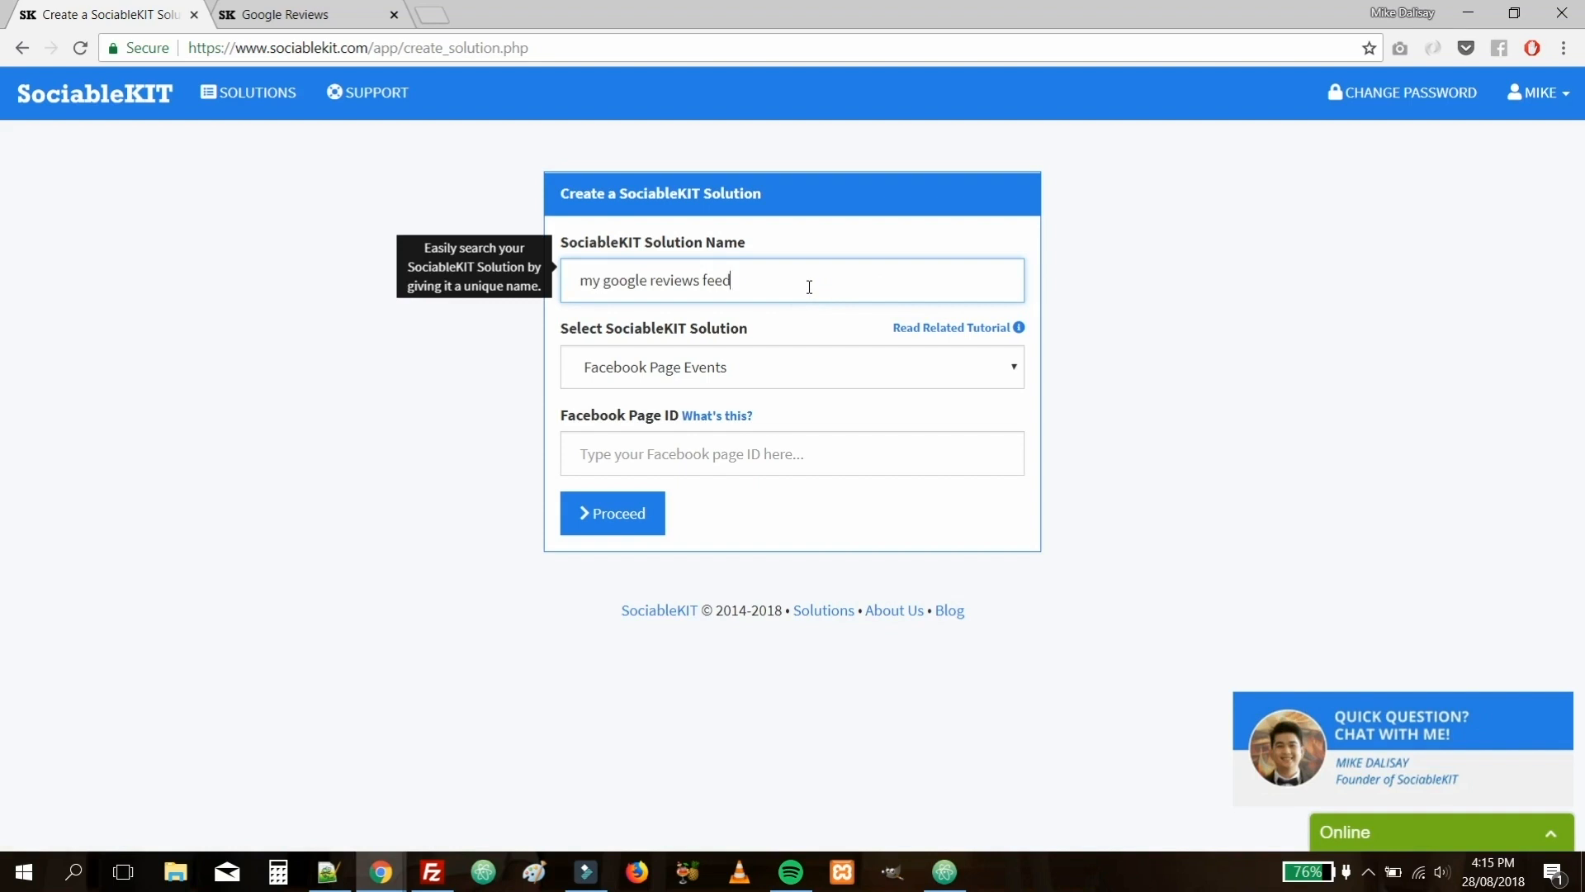
left_click(791, 366)
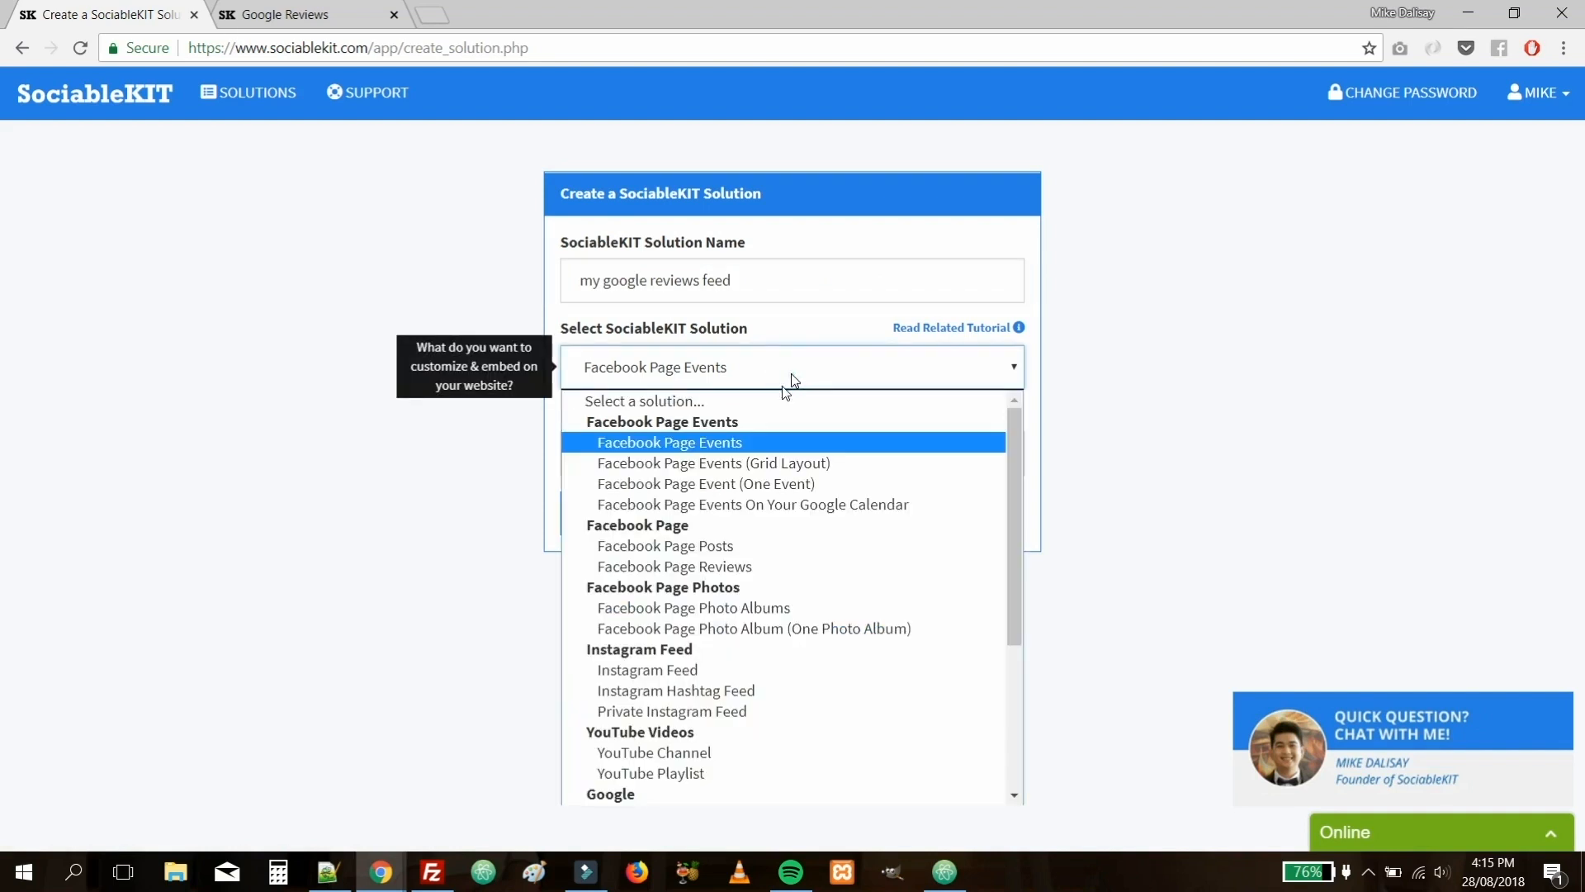
scroll("down", 3)
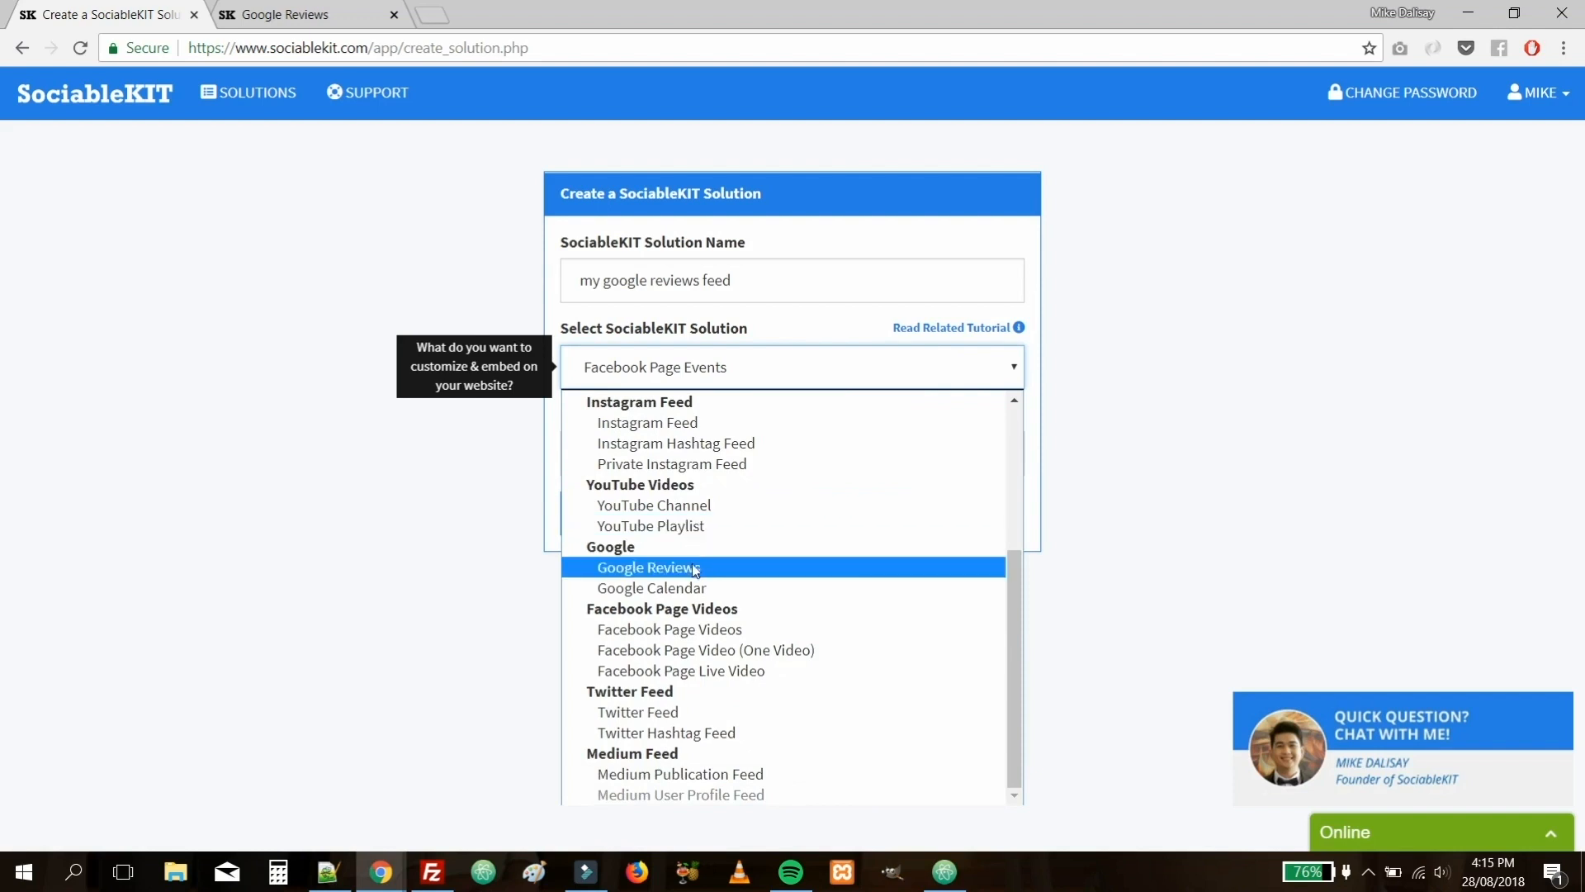
left_click(648, 566)
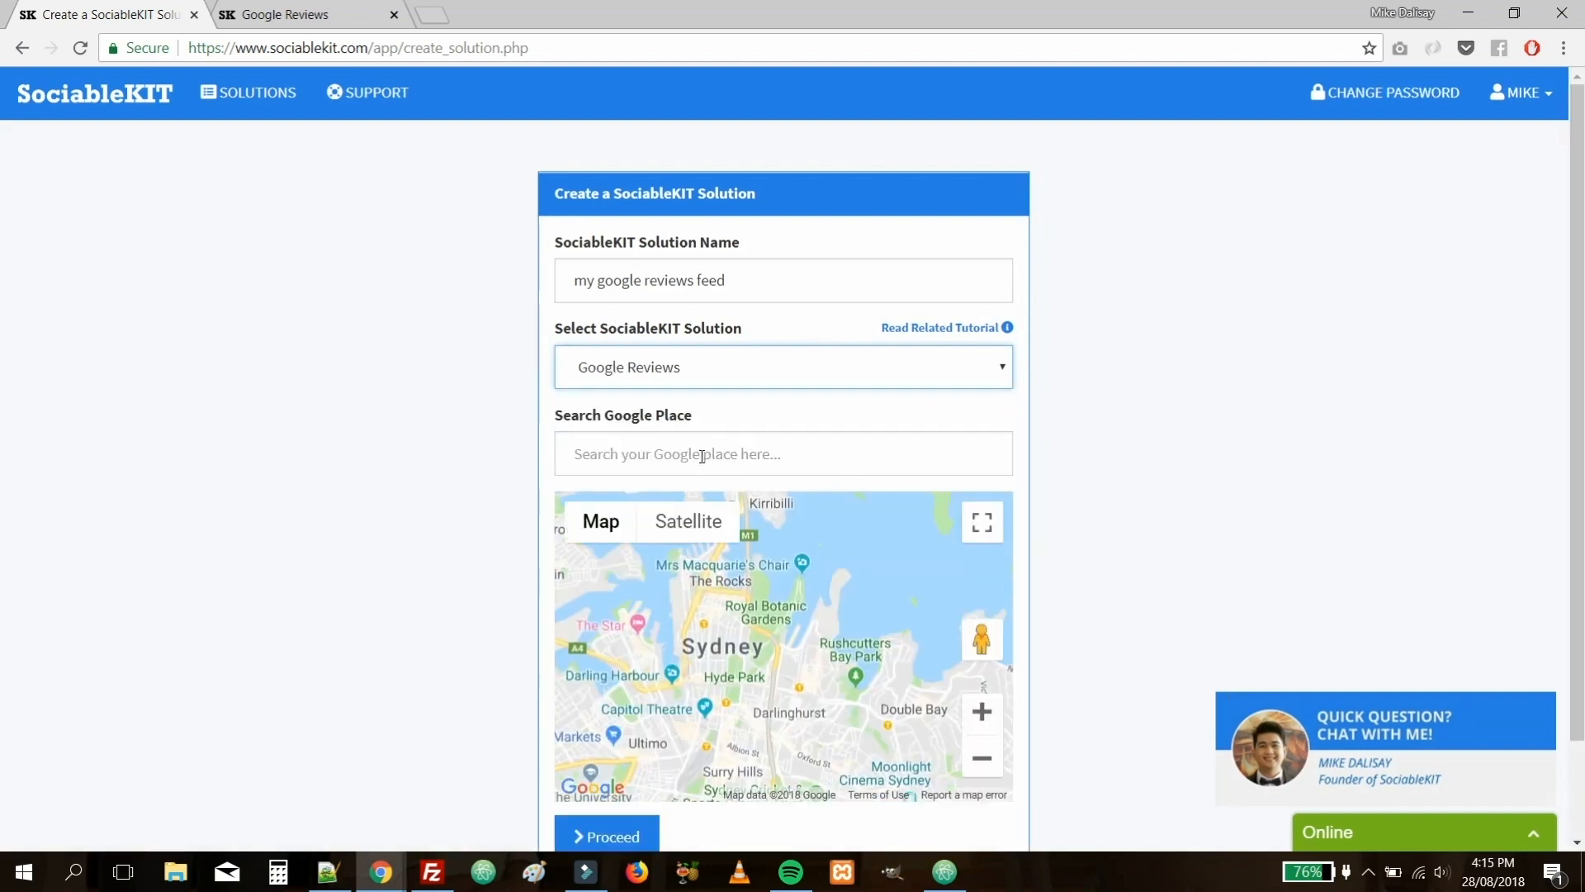
Search for and select the Fraternal Order of Eagles place near Vancouver, BC, Canada.
left_click(606, 835)
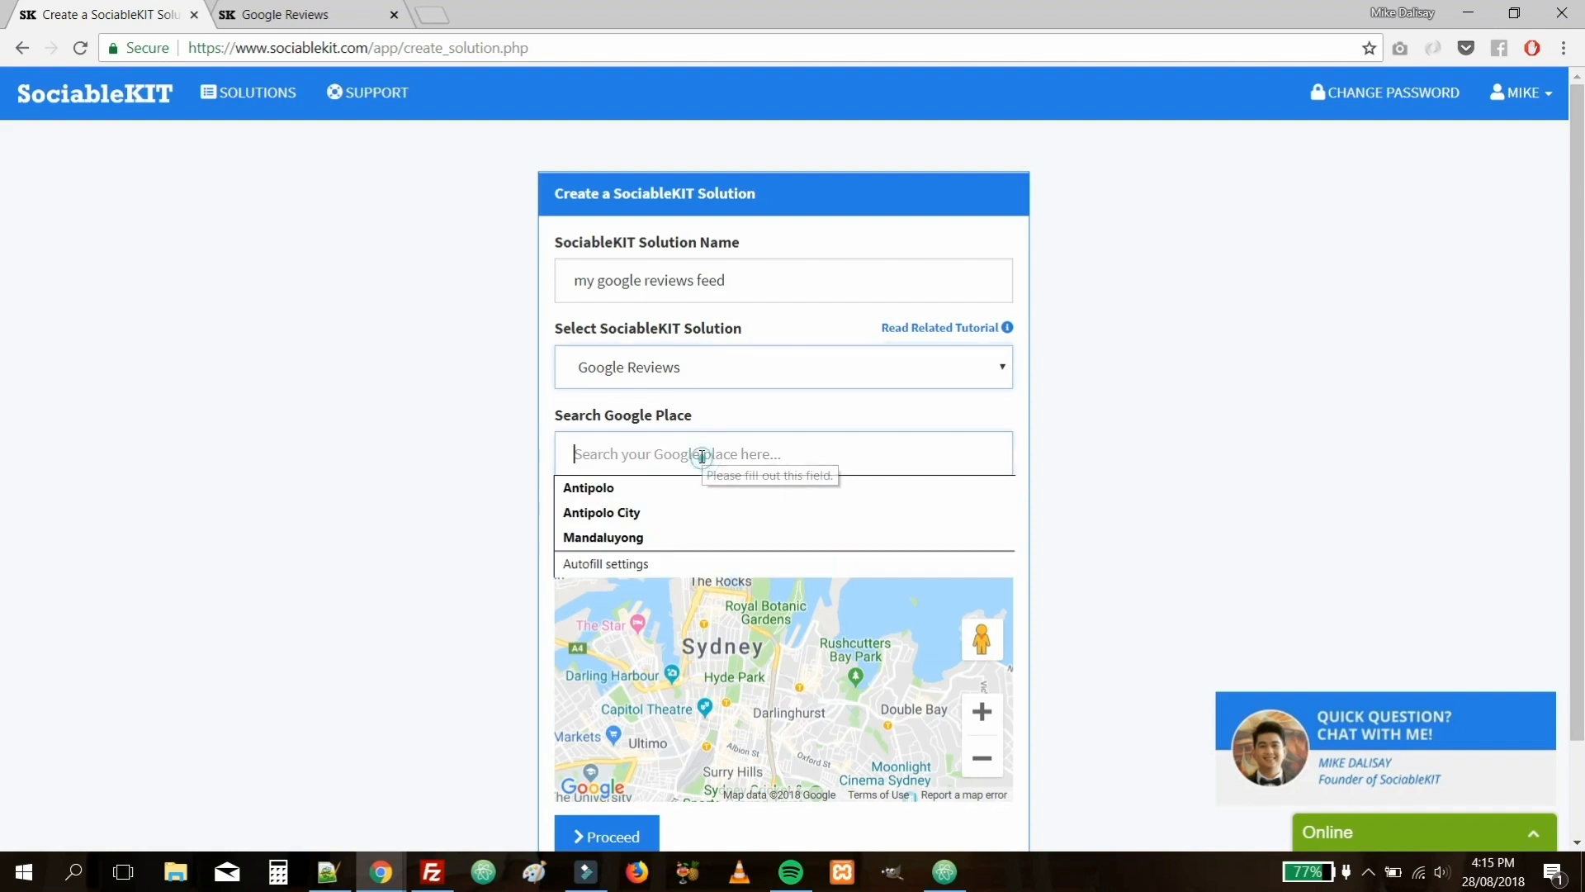
type("fraternal order of eagles")
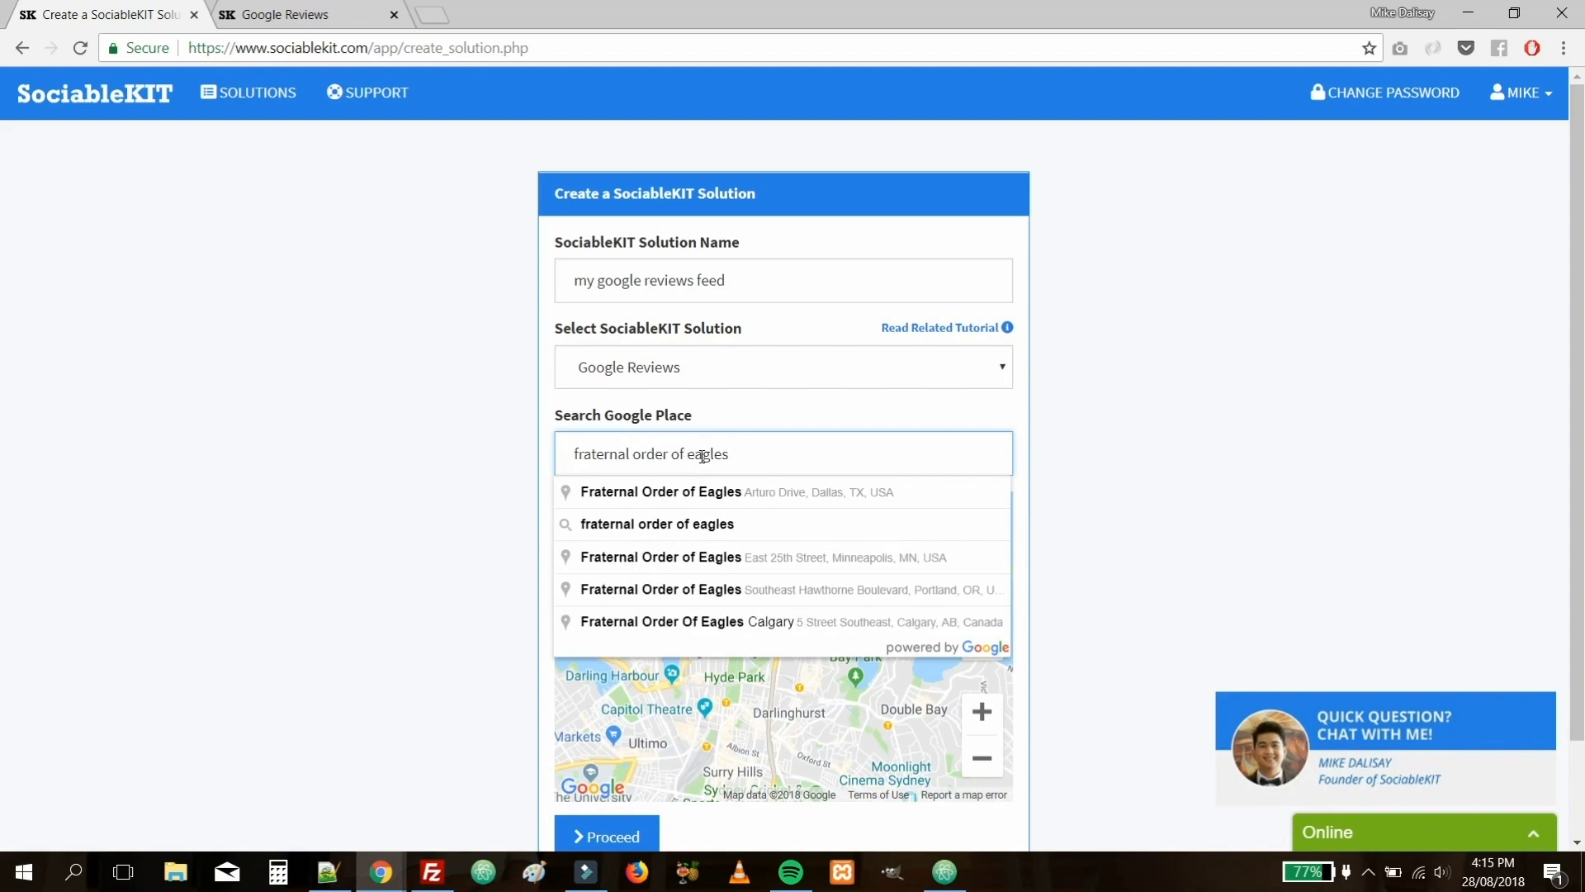
type("vancoun")
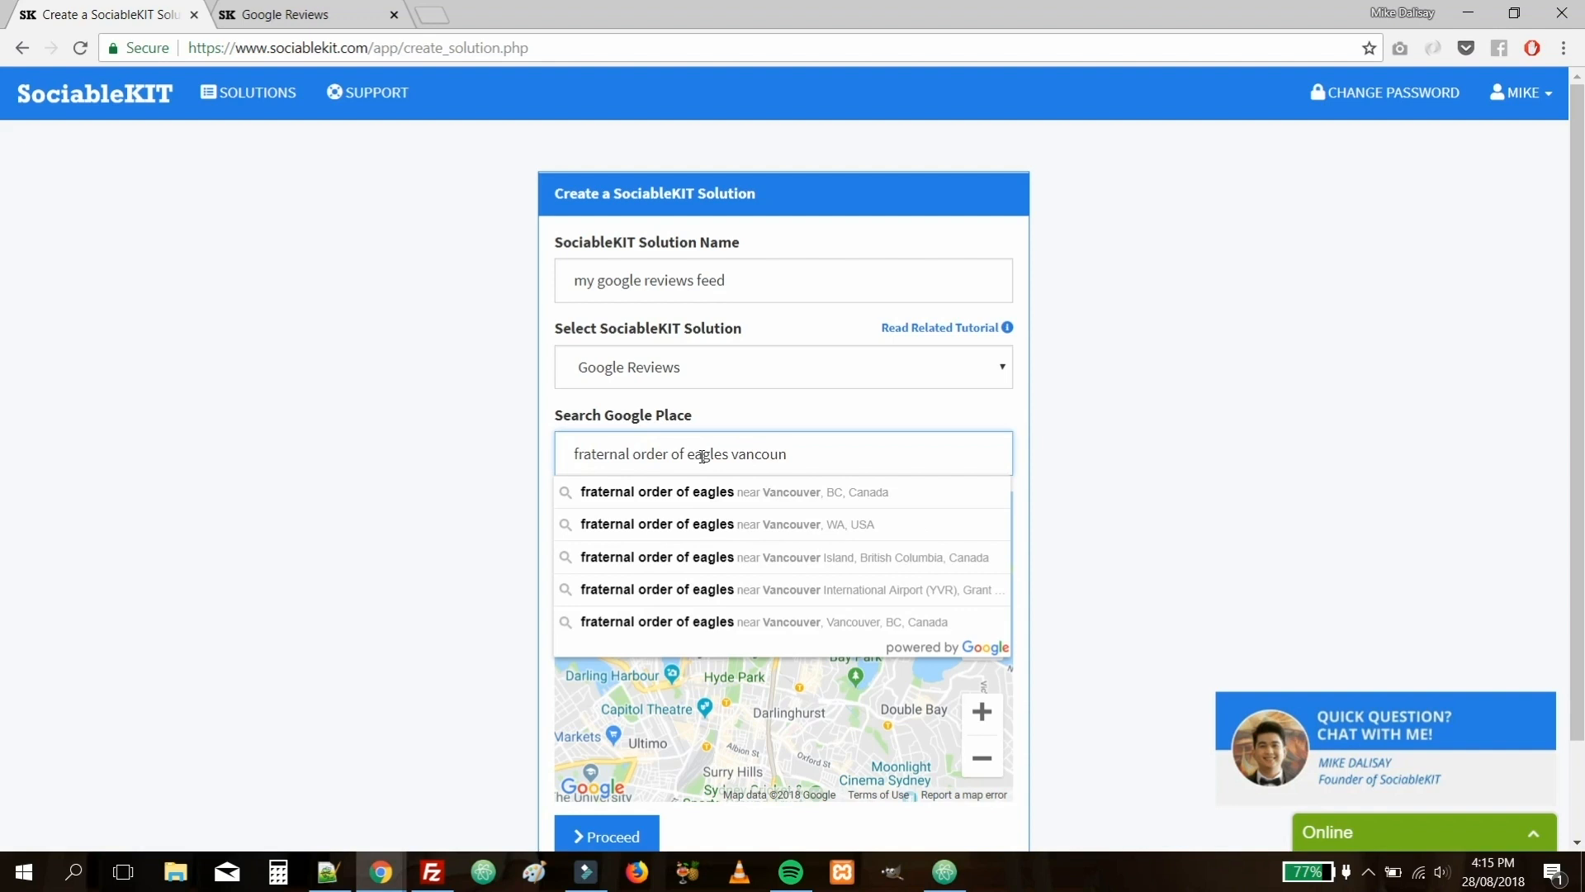
key("Backspace")
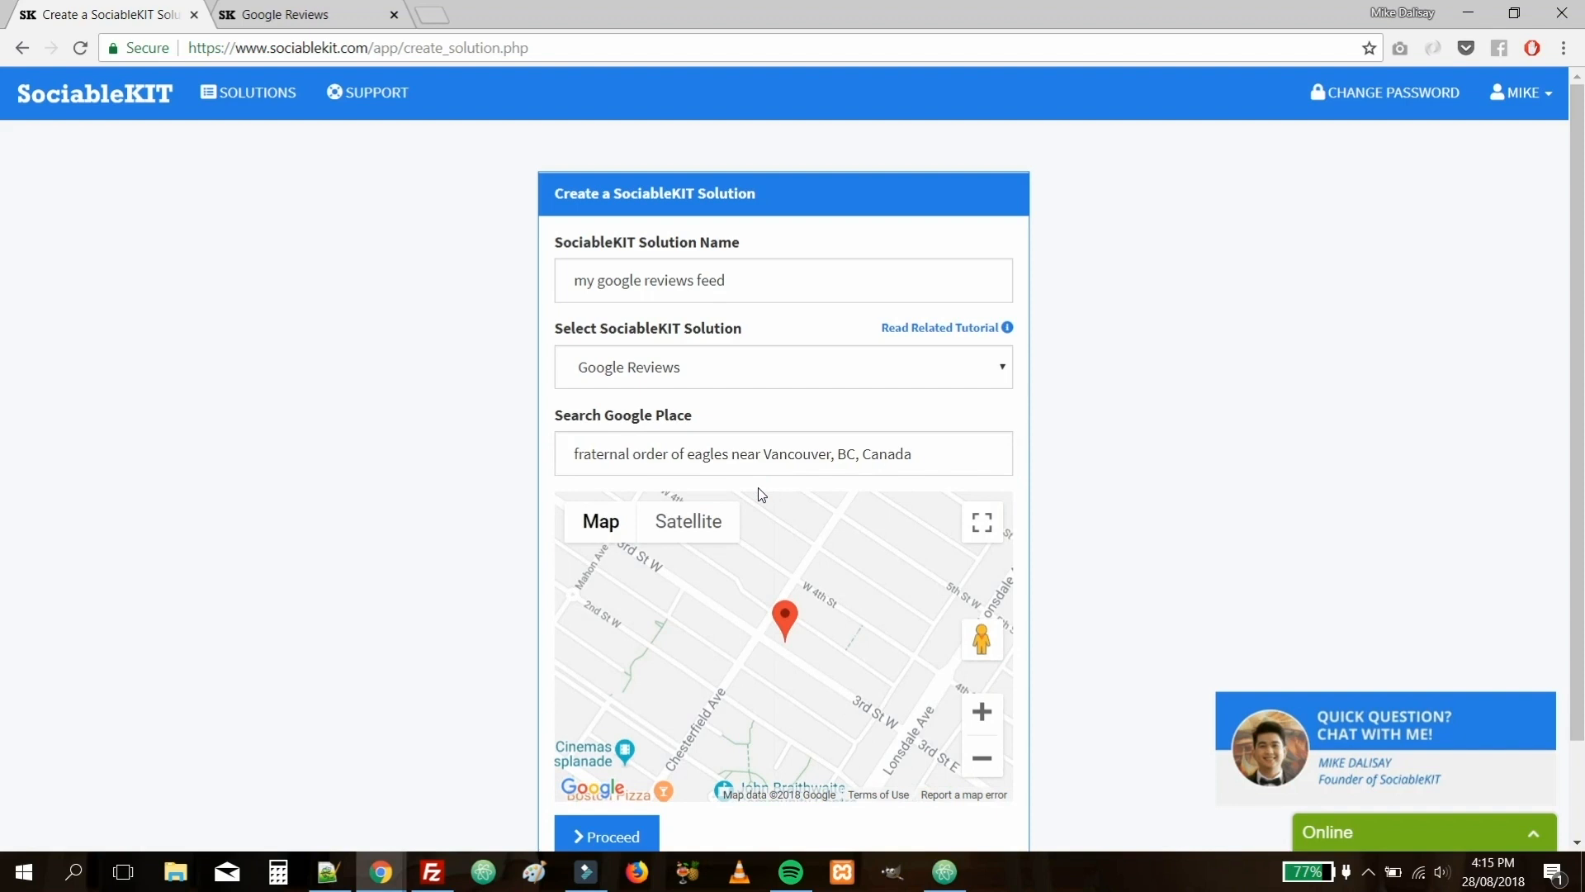
scroll("down", 3)
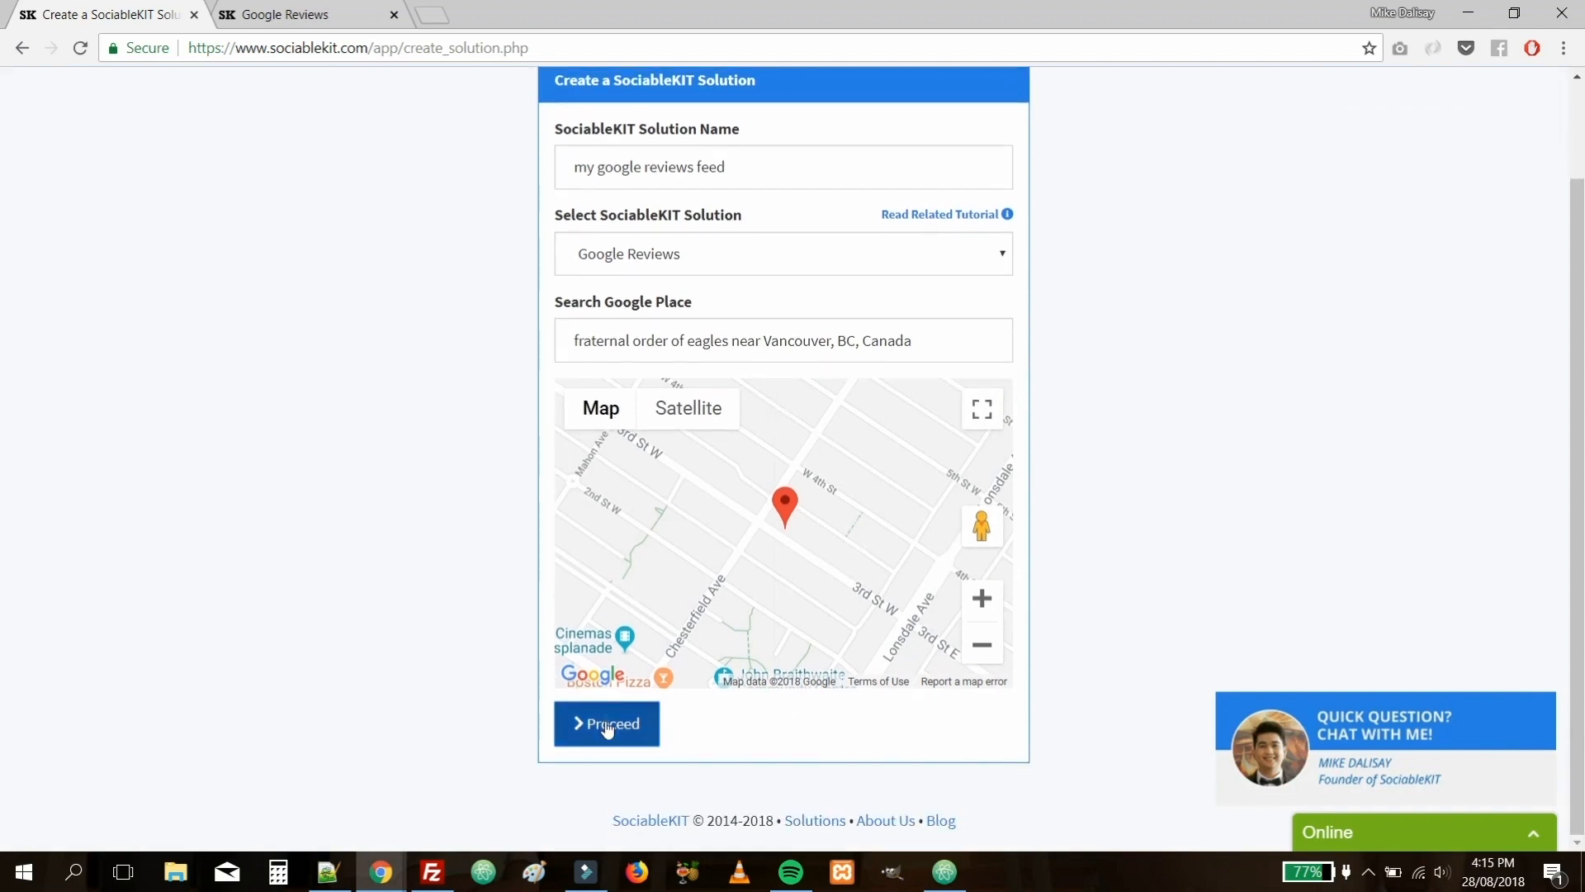
Create the solution and preview the Maayos colour theme on the feed.
left_click(606, 723)
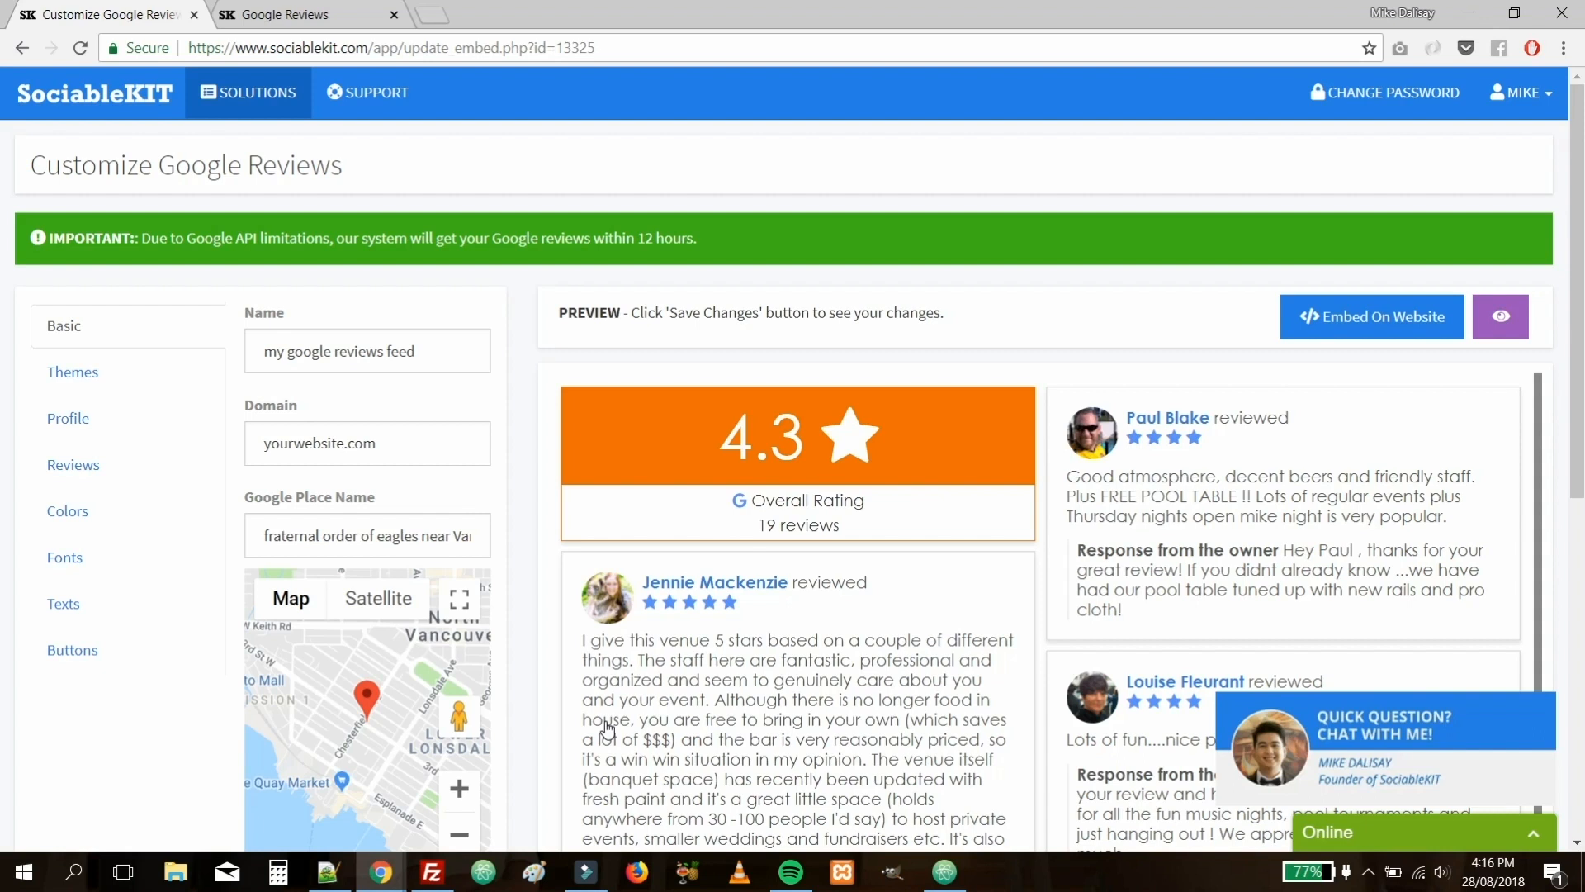
left_click(71, 371)
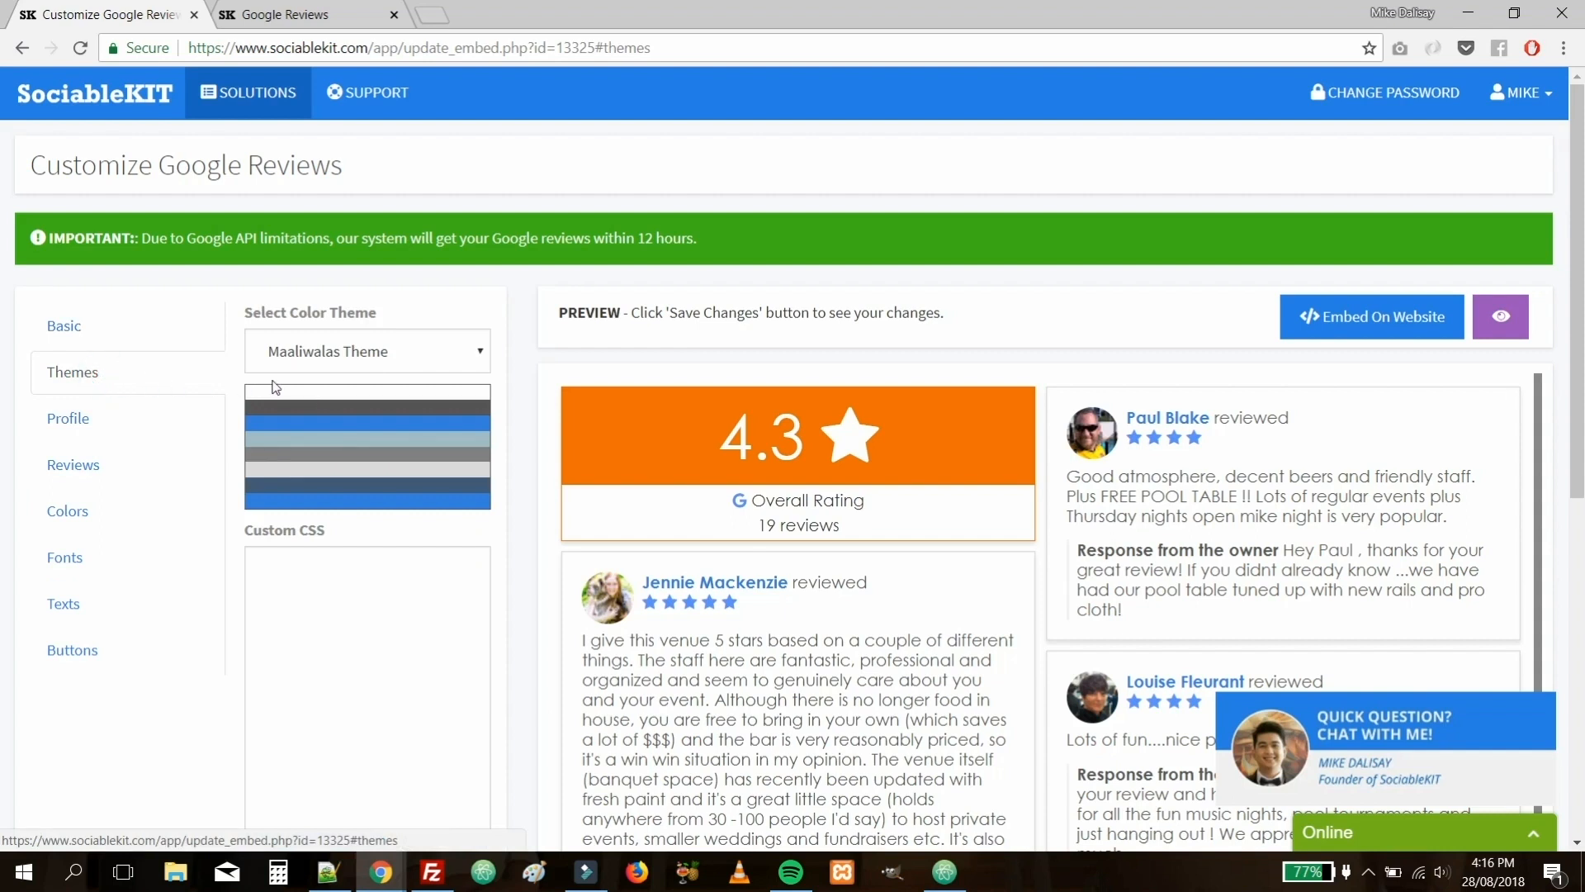
left_click(367, 350)
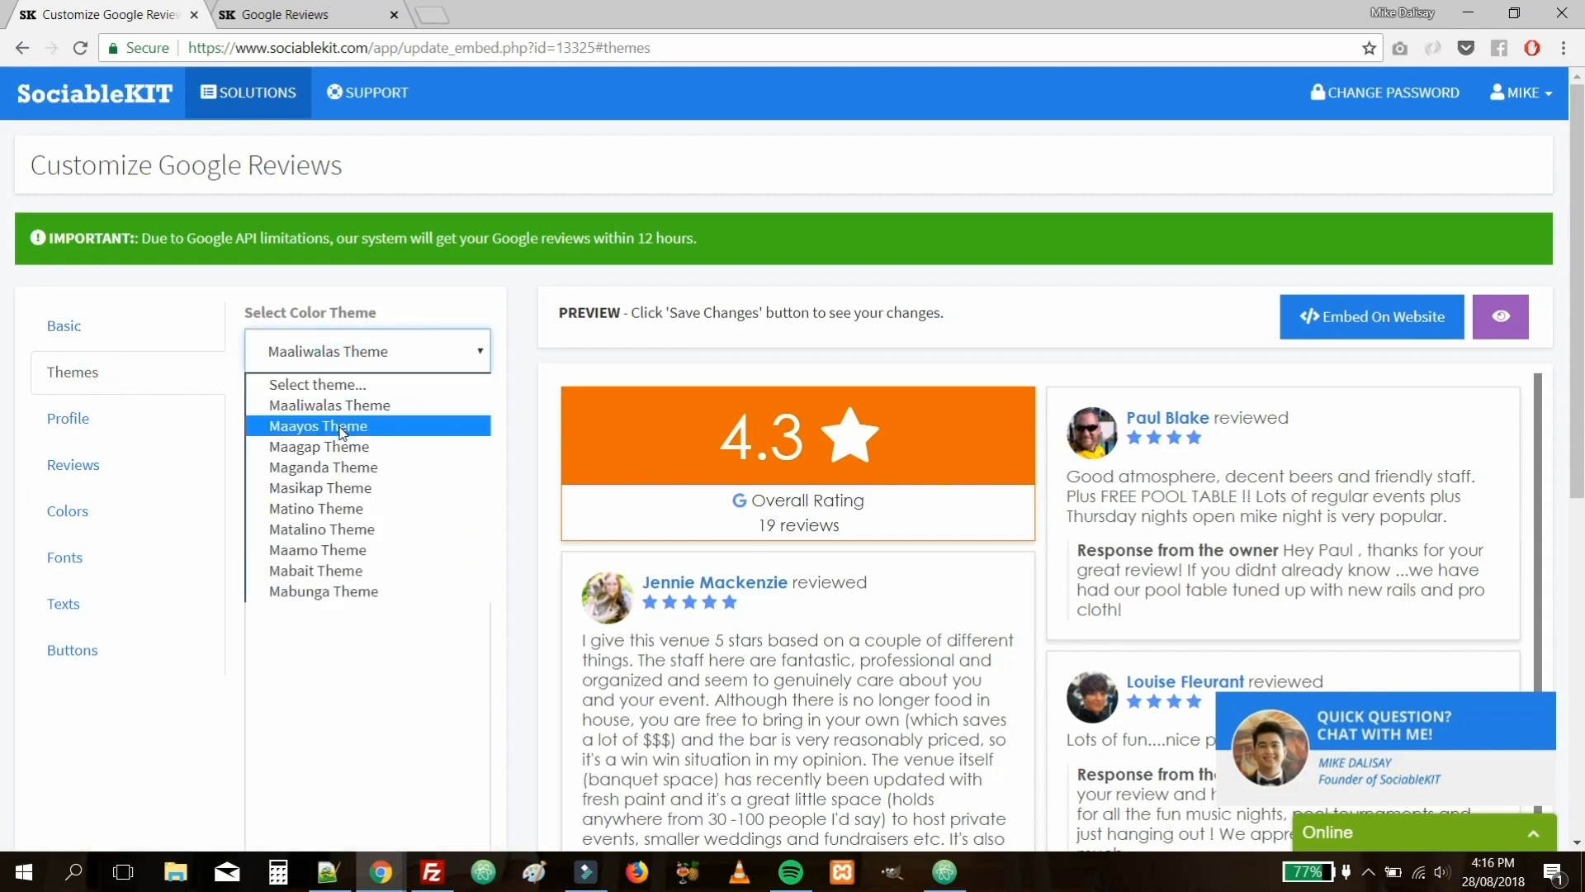
left_click(318, 424)
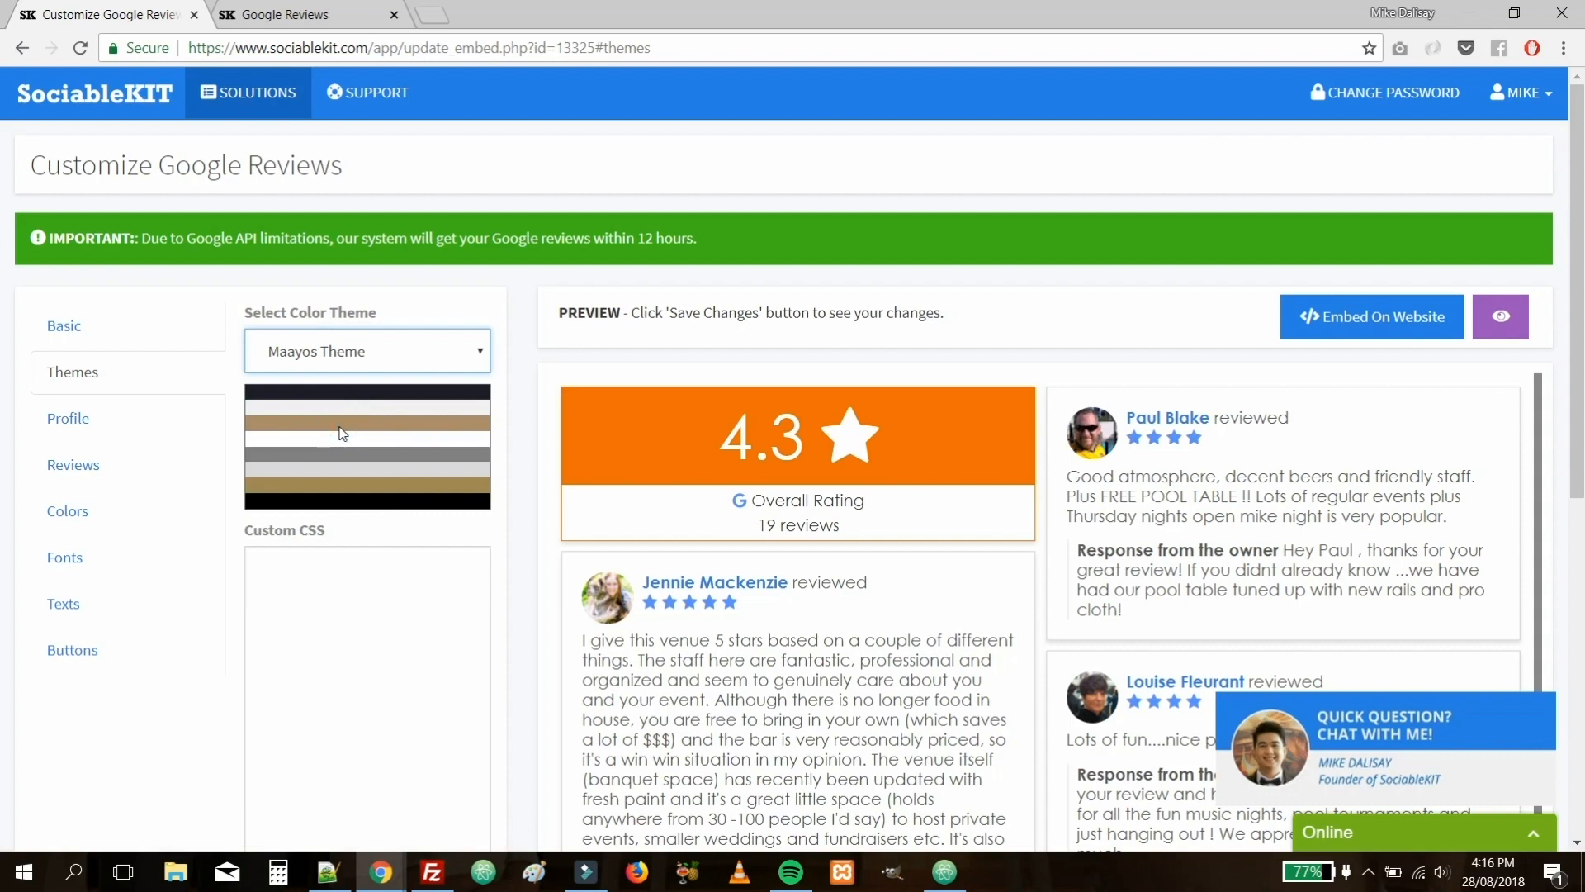
scroll("down", 3)
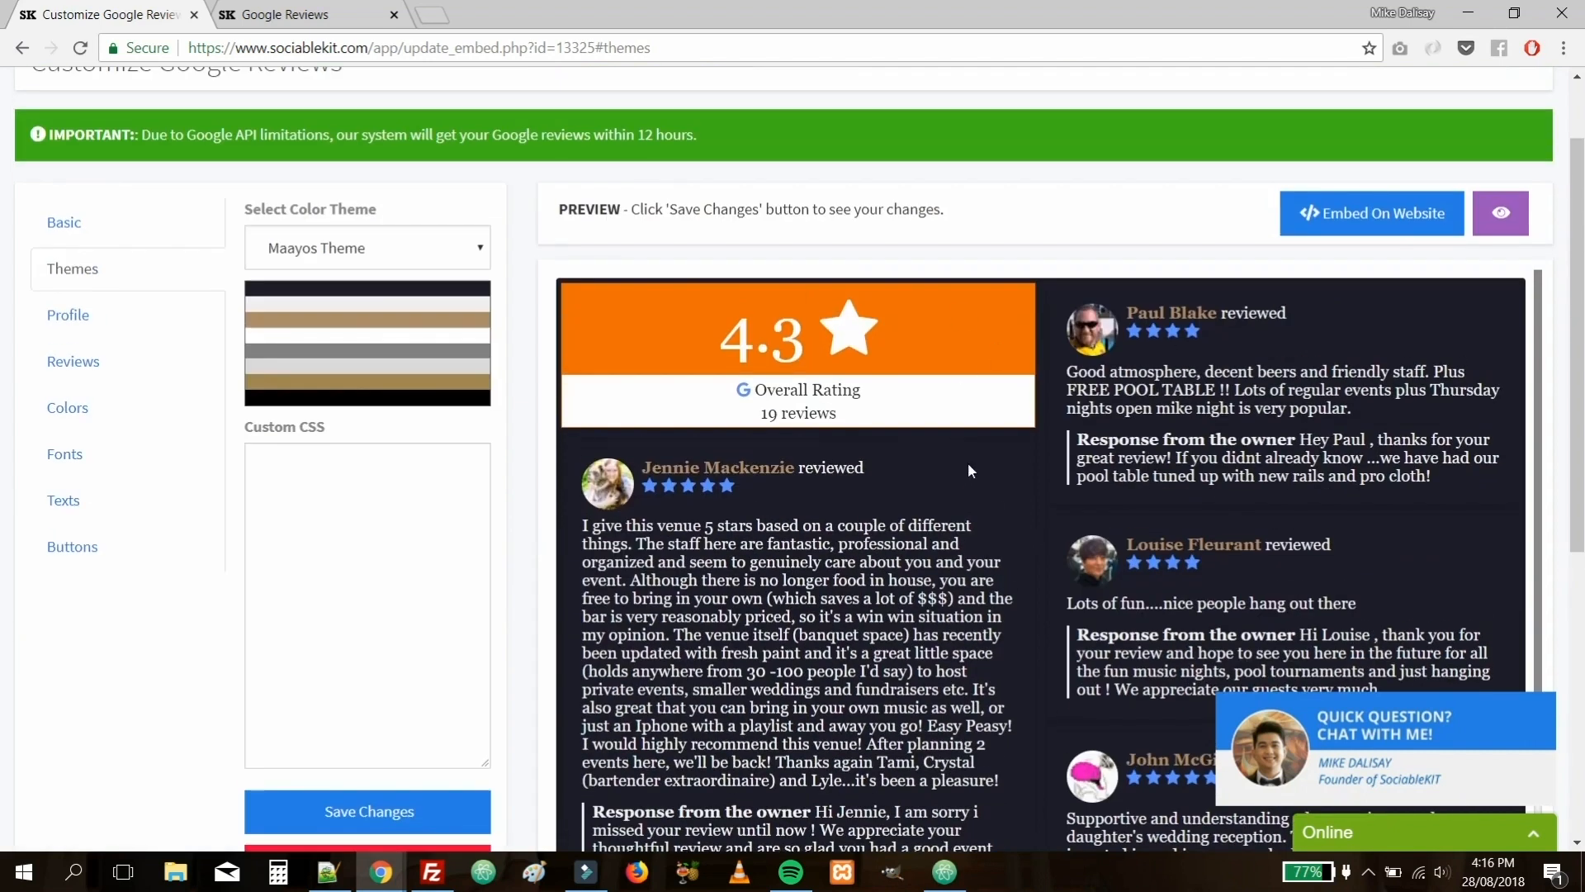
mouse_move(1003, 582)
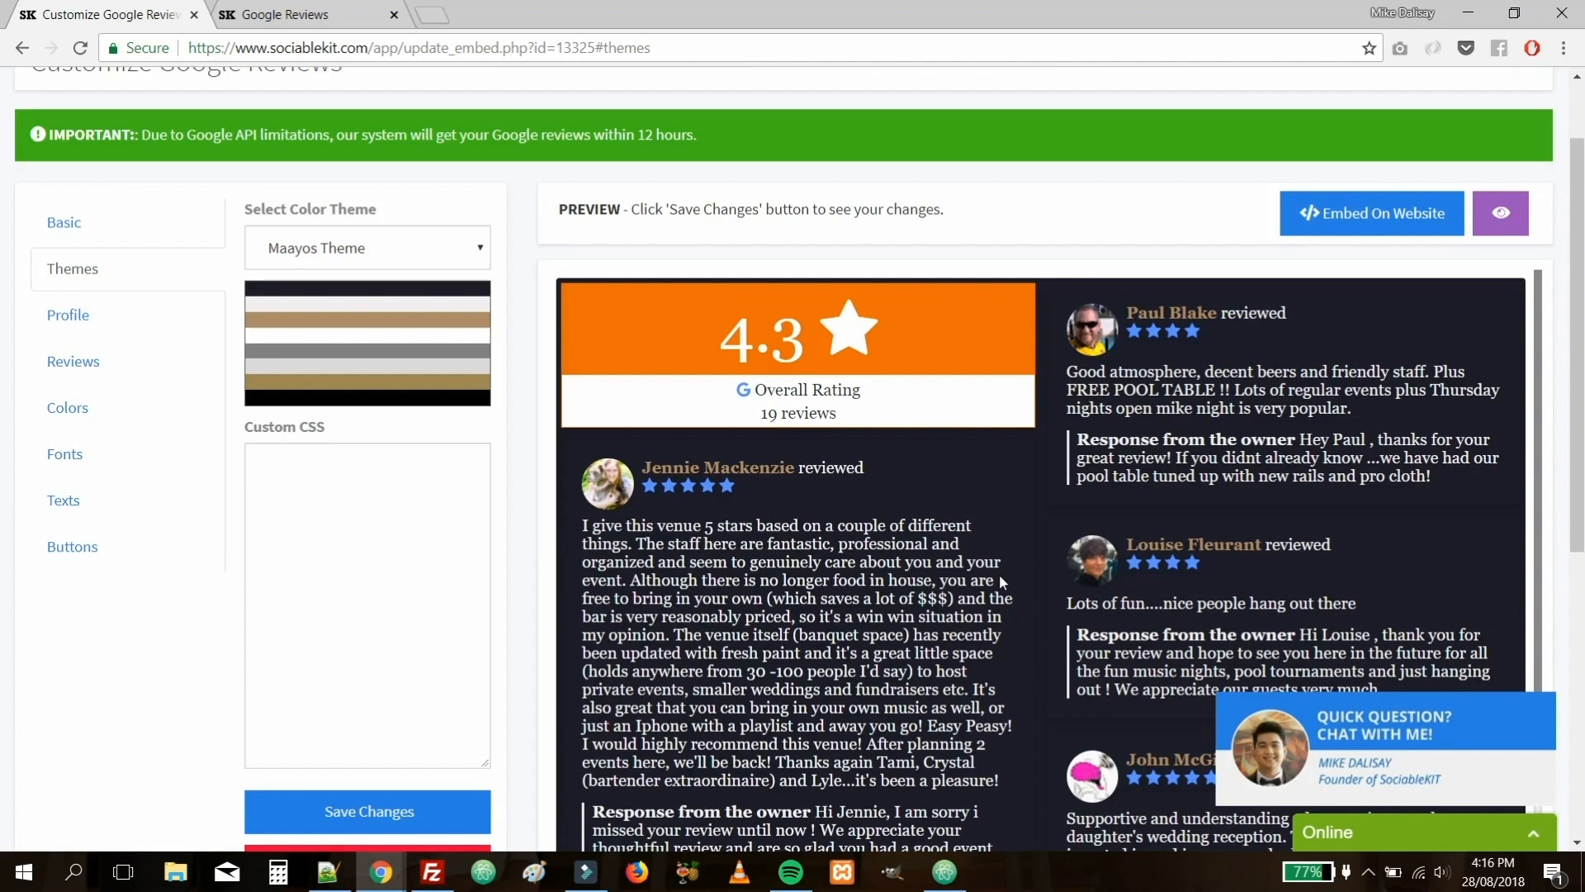
Set the colour theme back to none via 'Select theme...'.
left_click(367, 246)
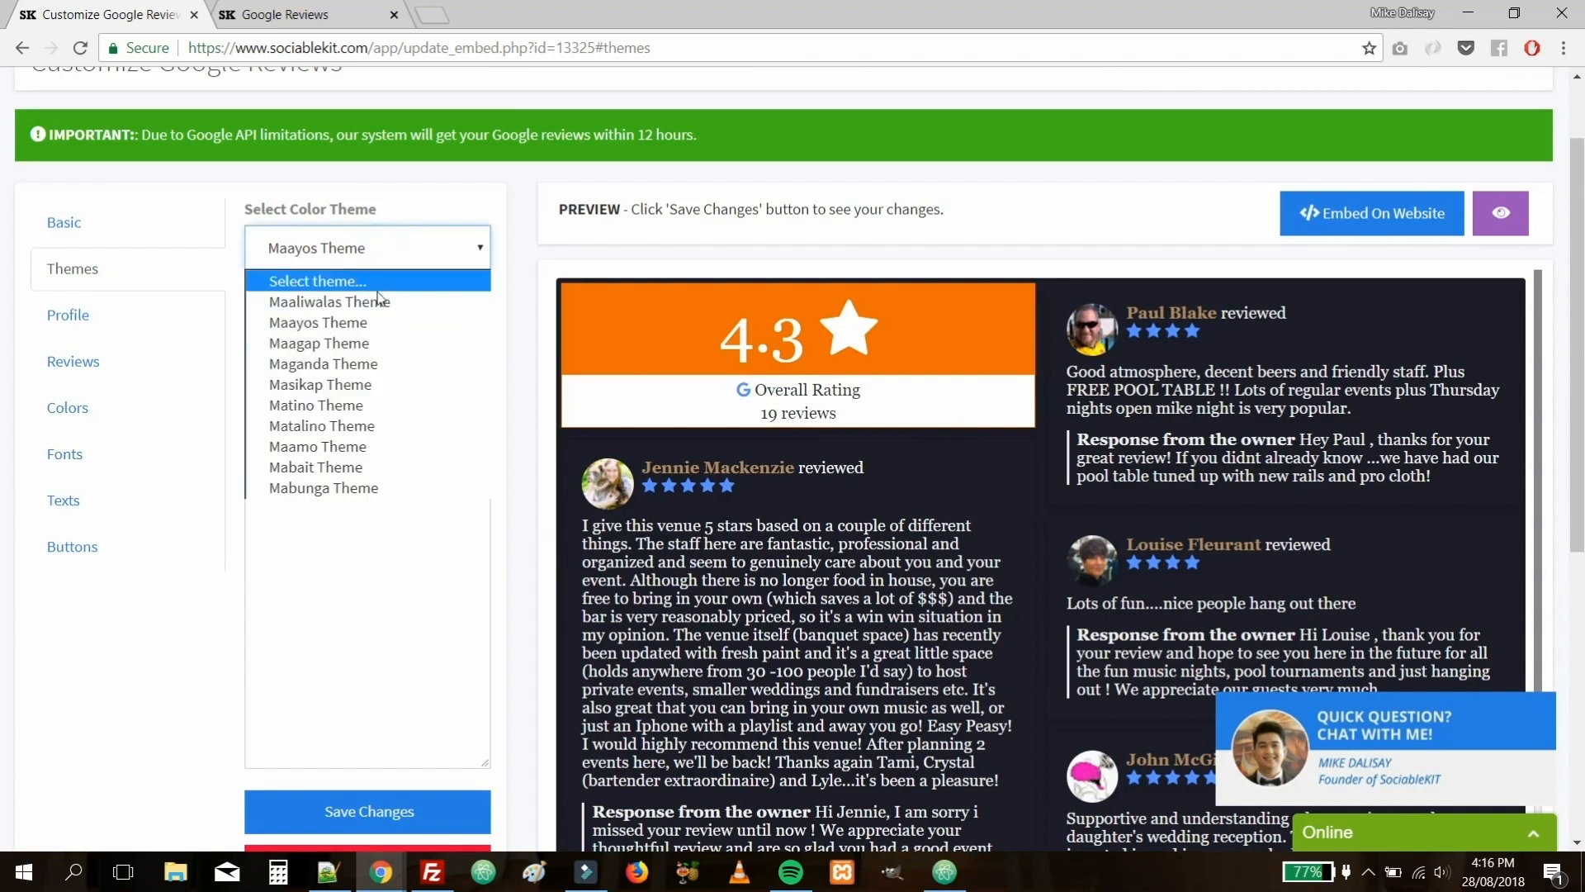
left_click(329, 300)
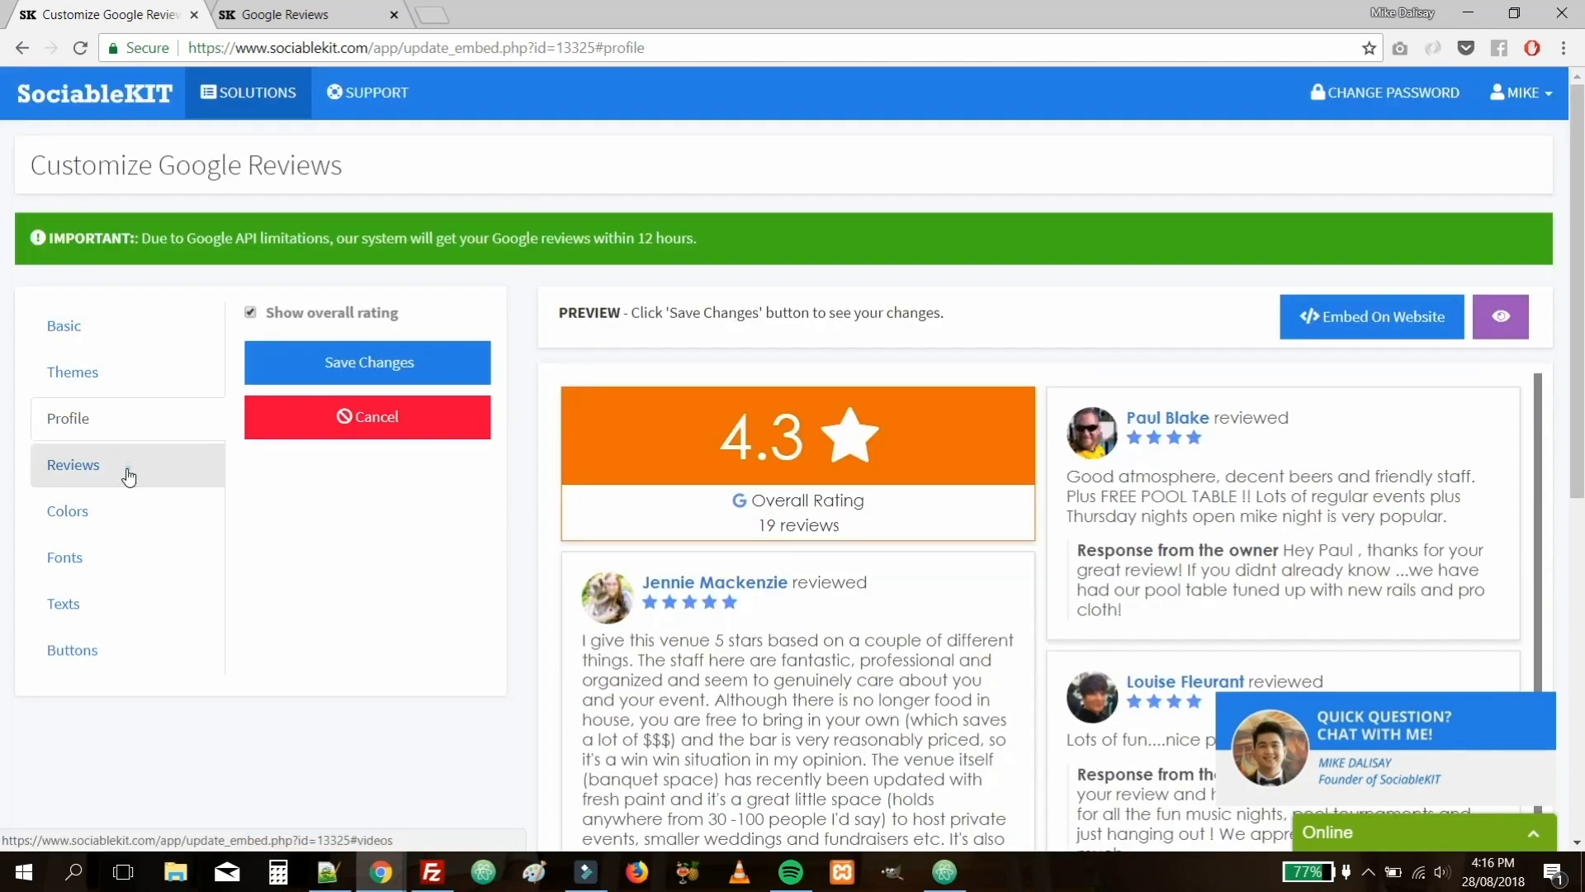
Browse the Colors and Texts settings and end on the Buttons settings.
left_click(67, 510)
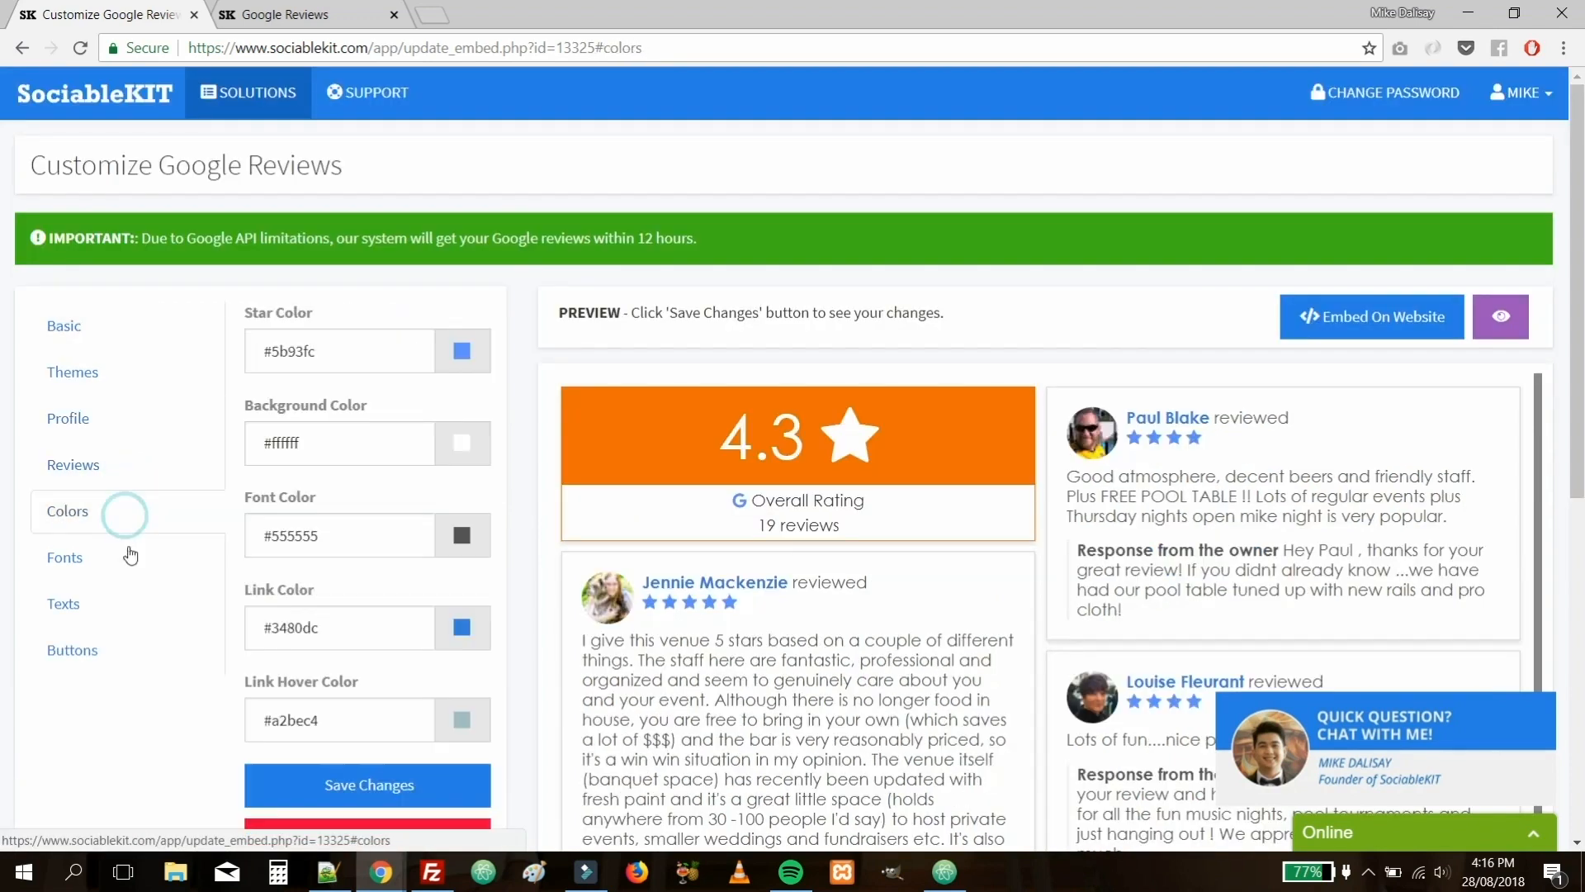
left_click(63, 604)
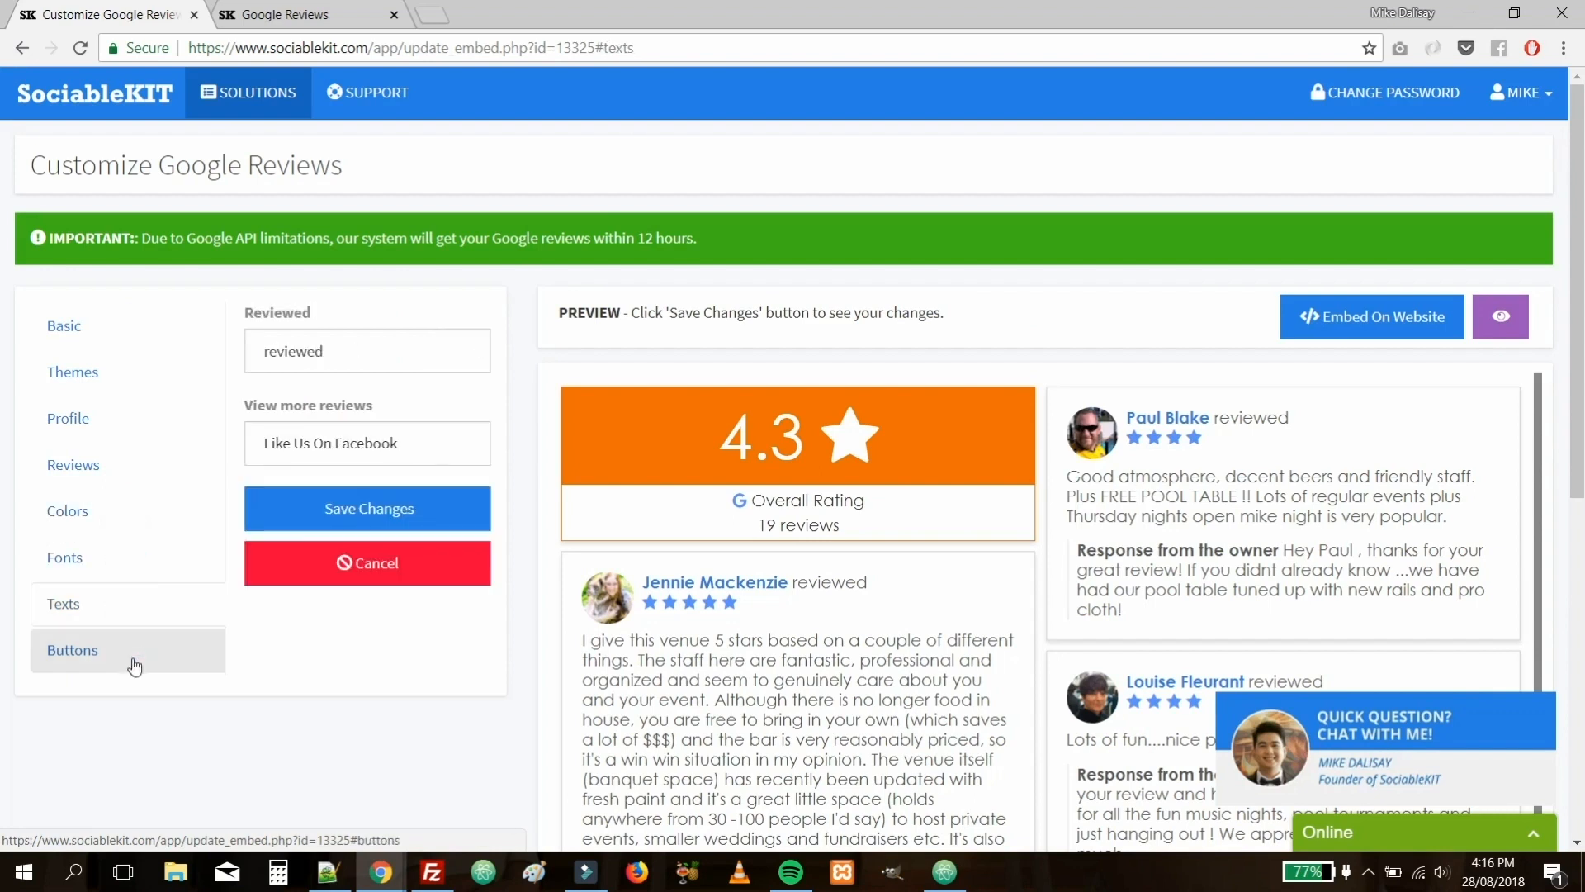
left_click(71, 651)
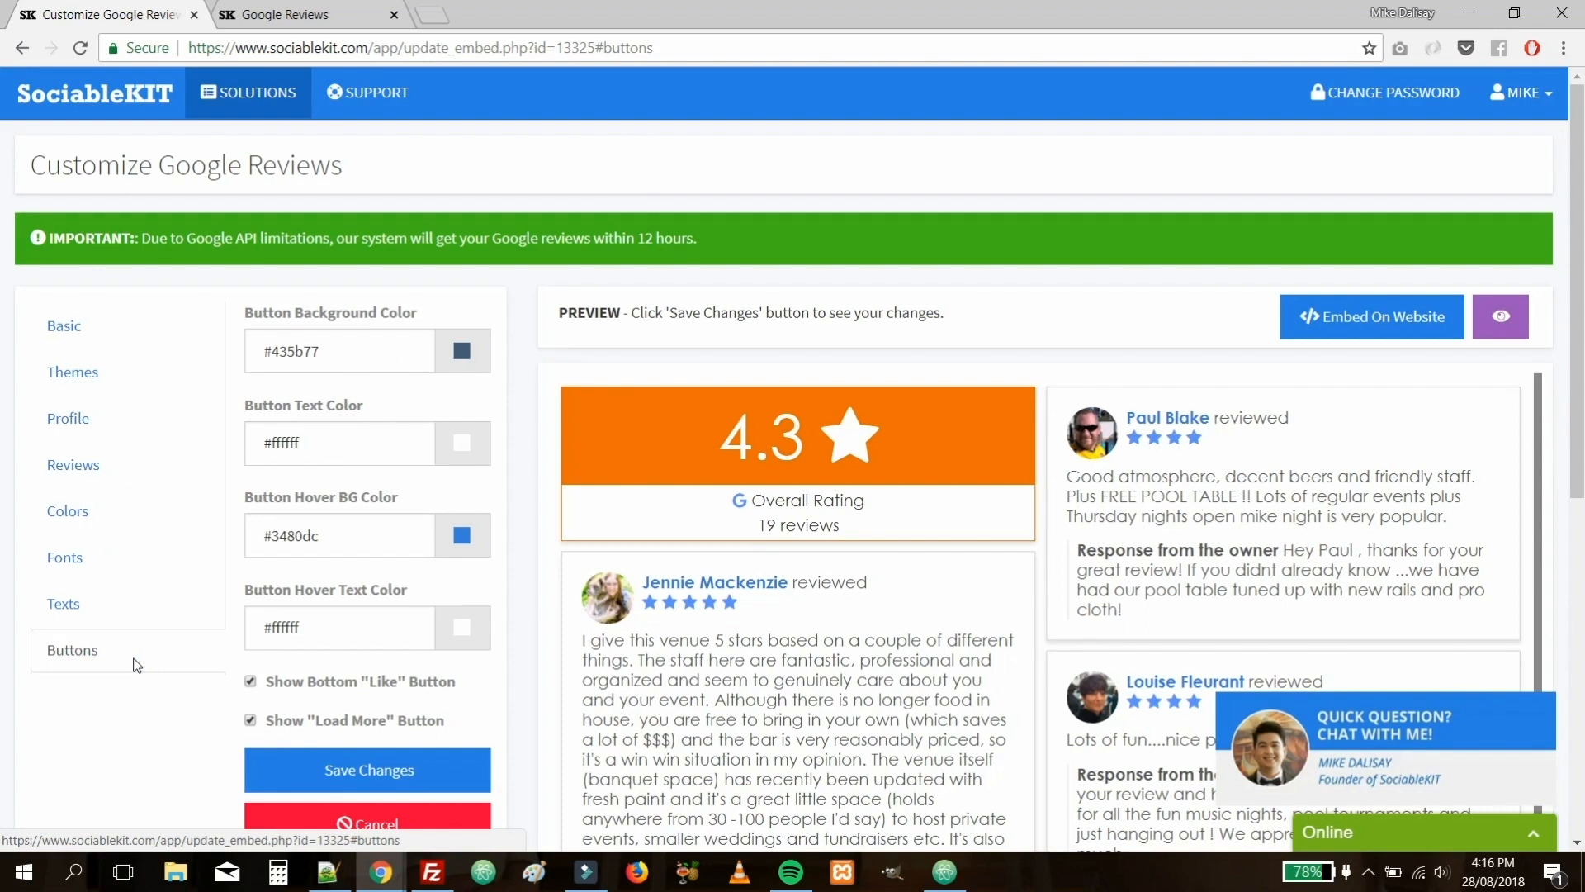
mouse_move(137, 664)
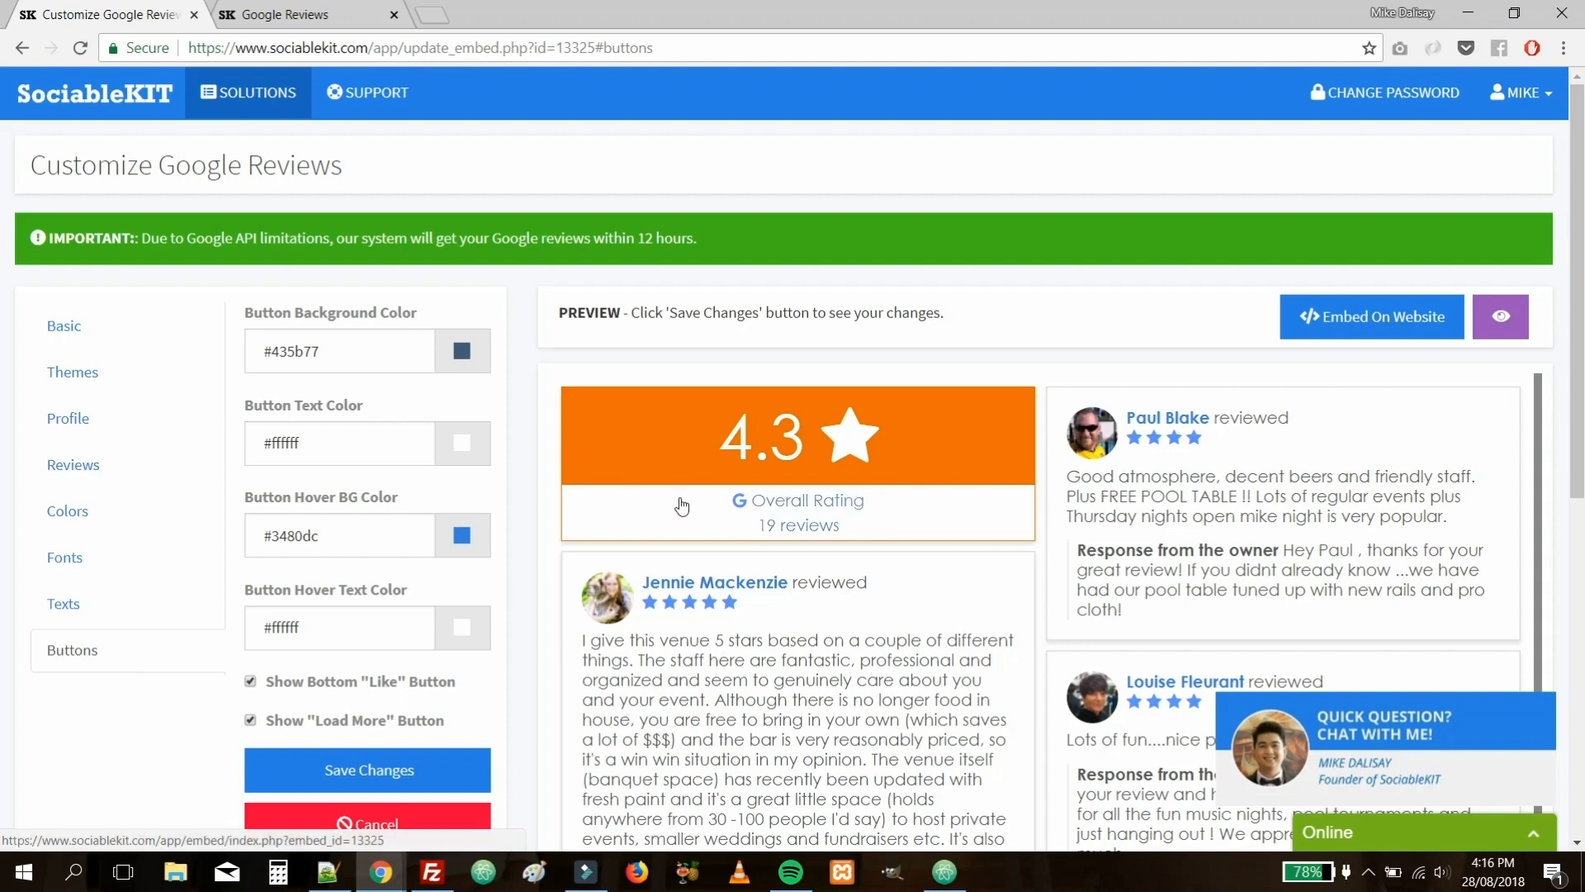
mouse_move(942, 443)
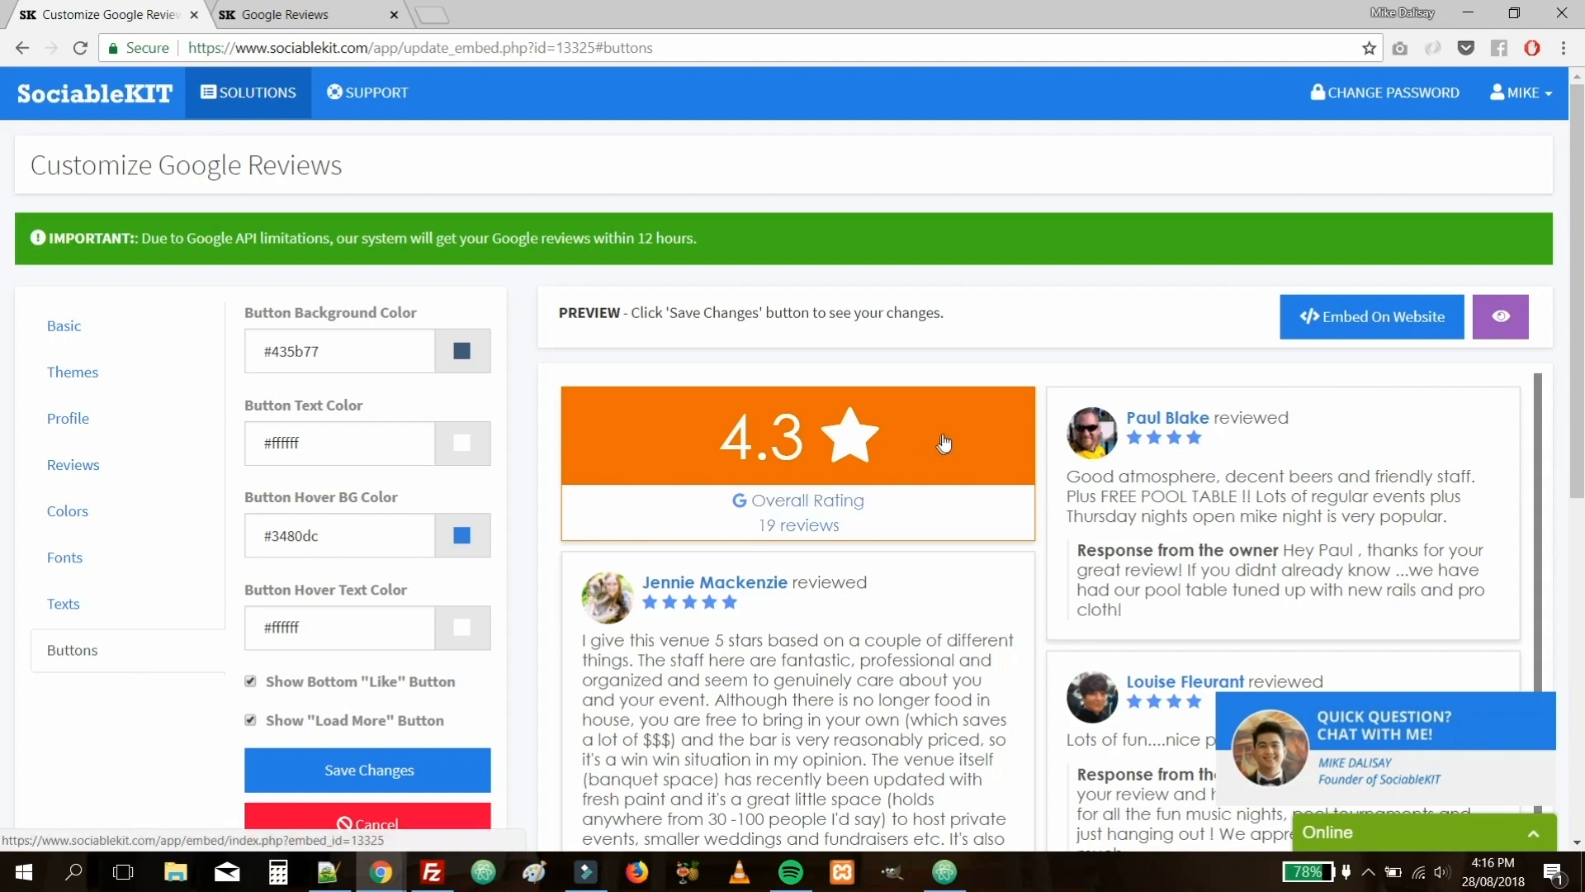
mouse_move(1372, 317)
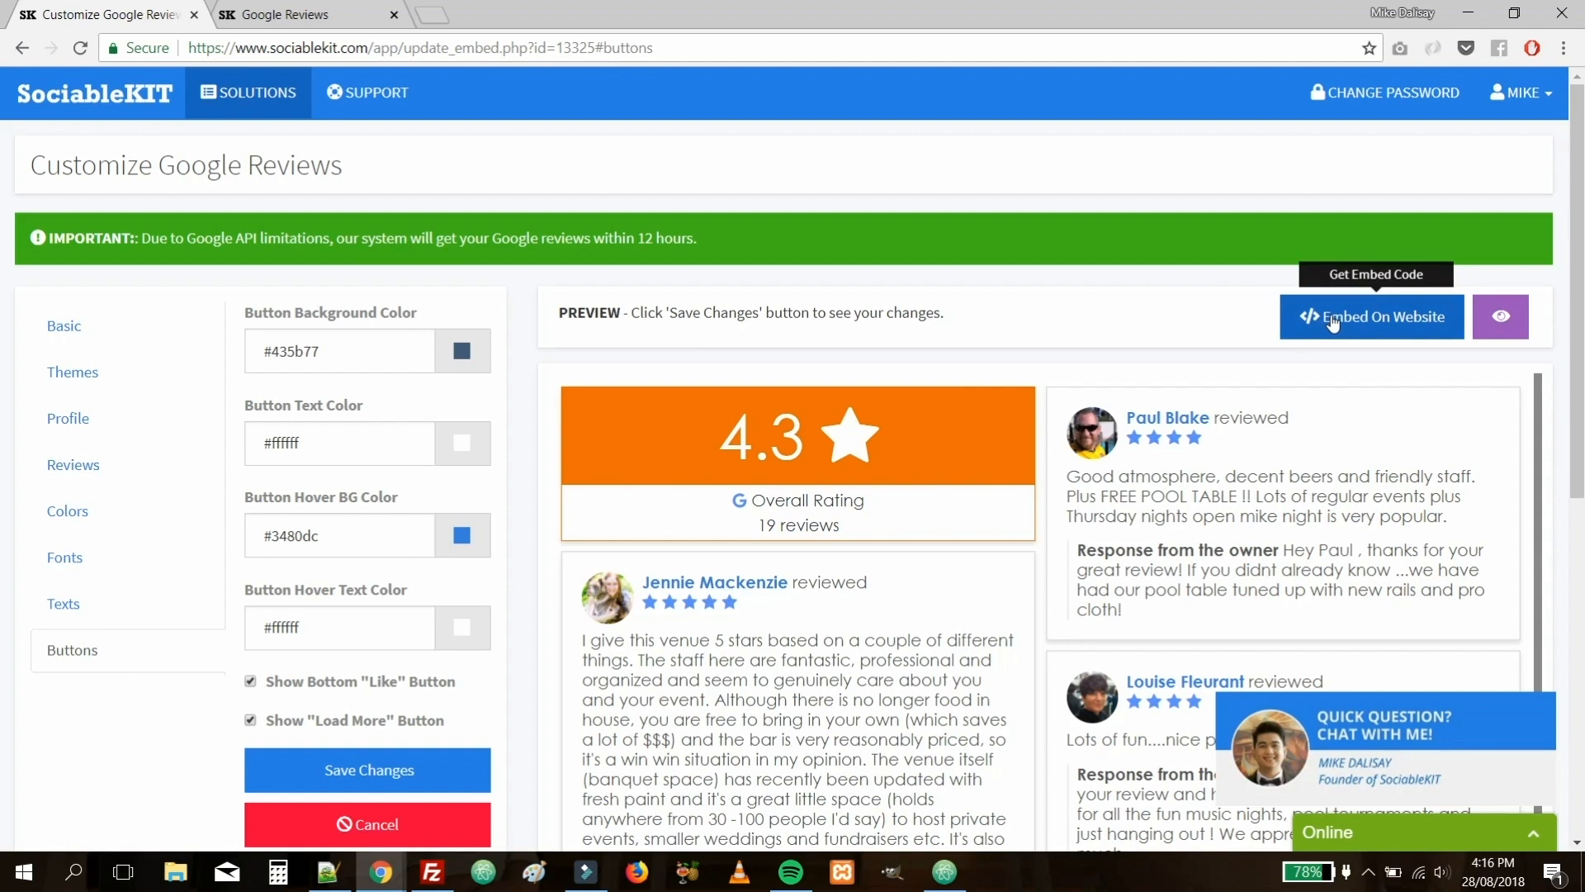
Show the JavaScript embed code for the feed via Embed On Website.
left_click(1372, 317)
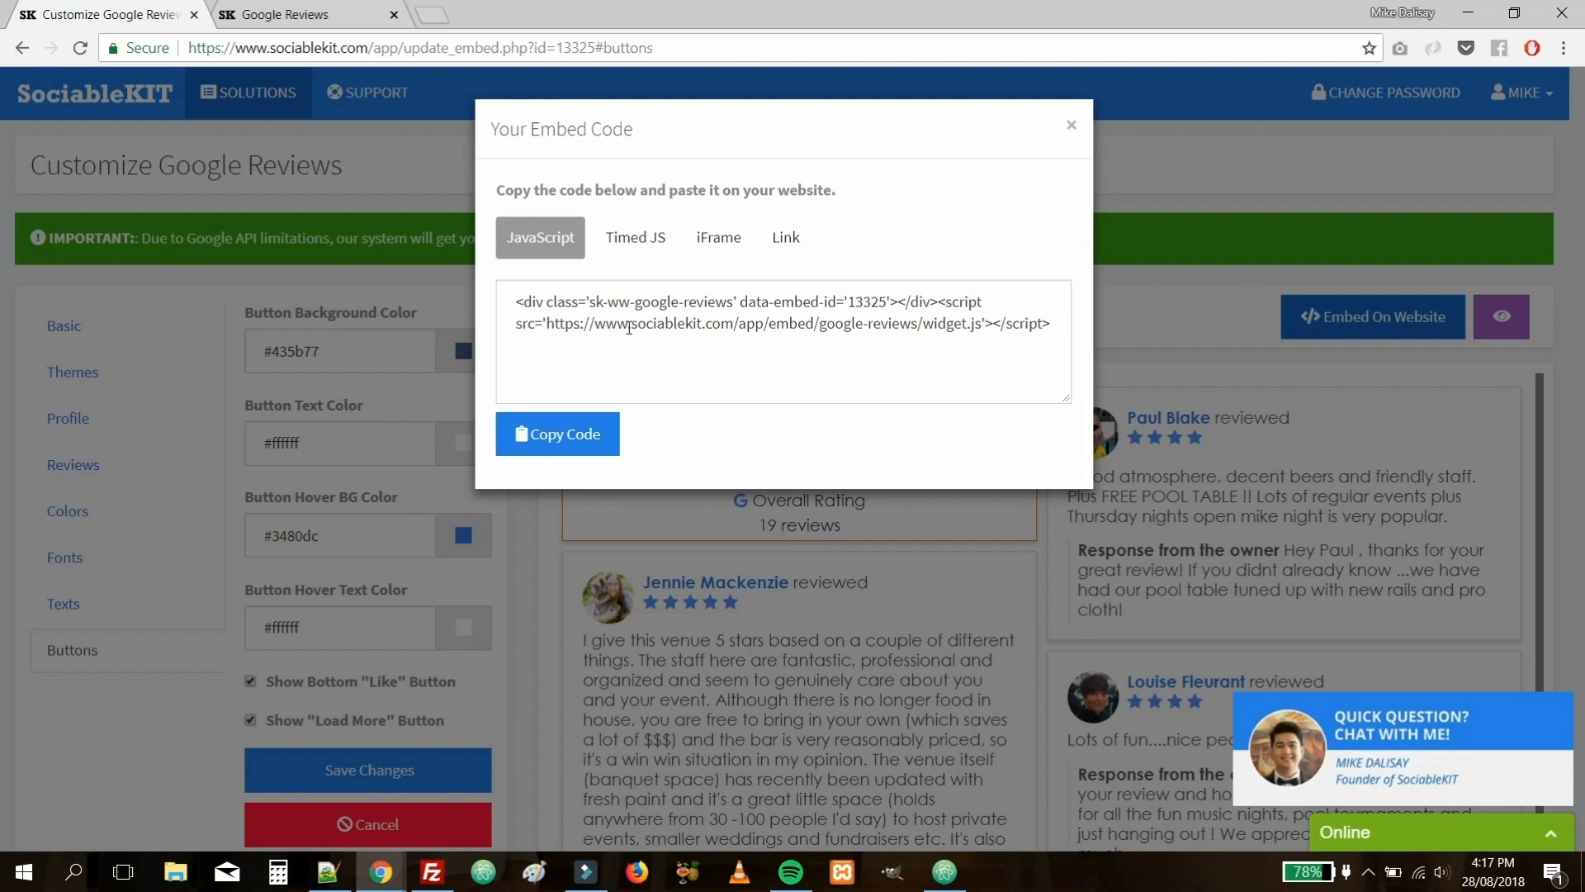
left_click(557, 434)
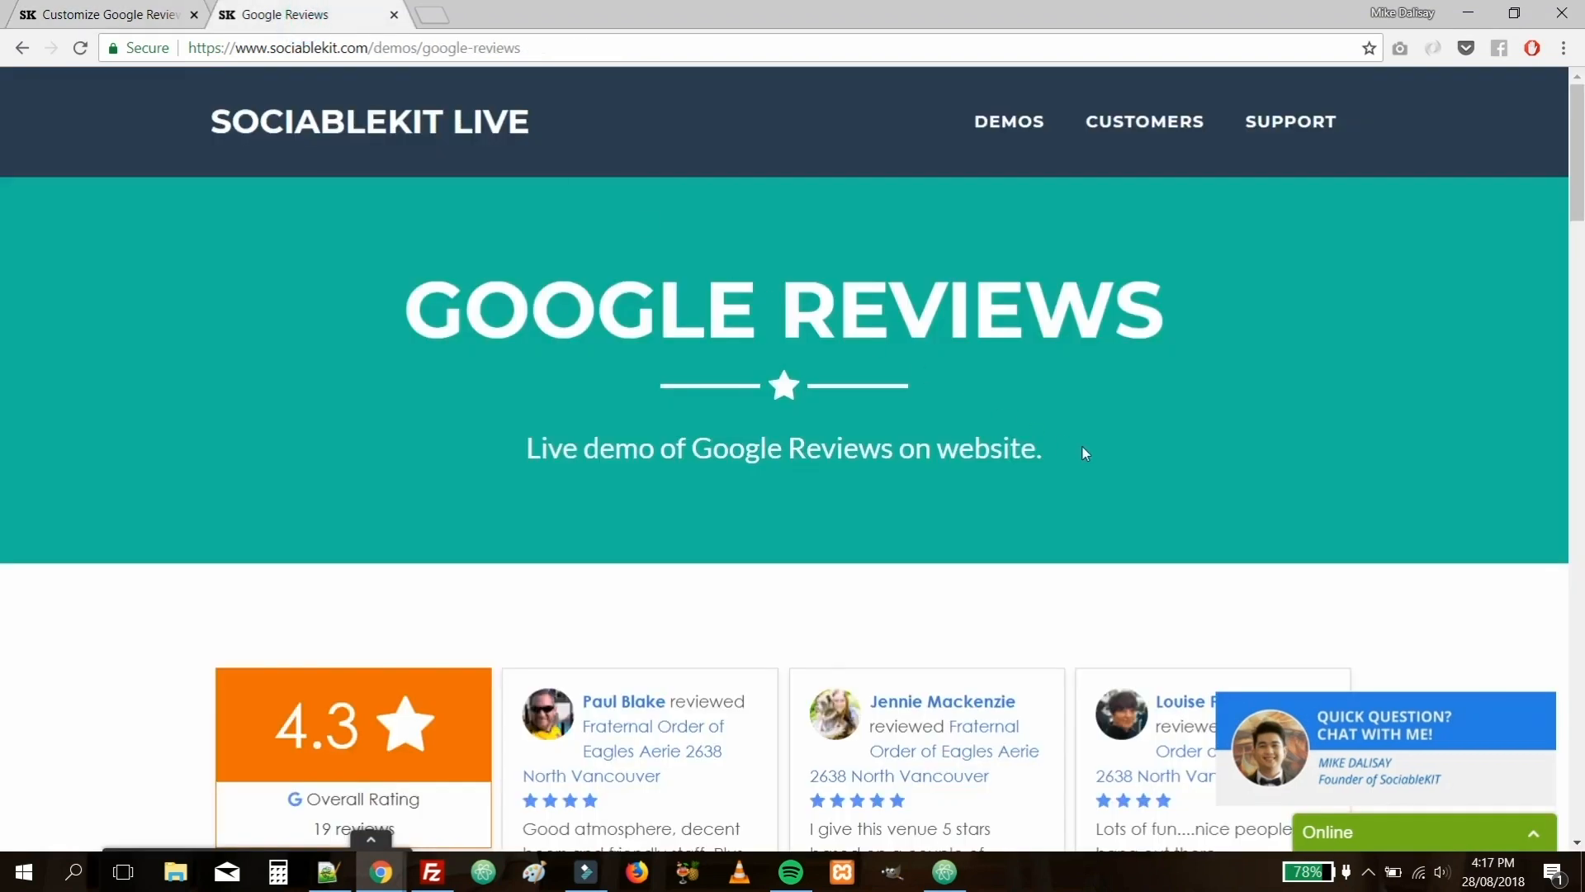
Scroll through the live demo page's review cards down to the View all Google Reviews link.
scroll("down", 3)
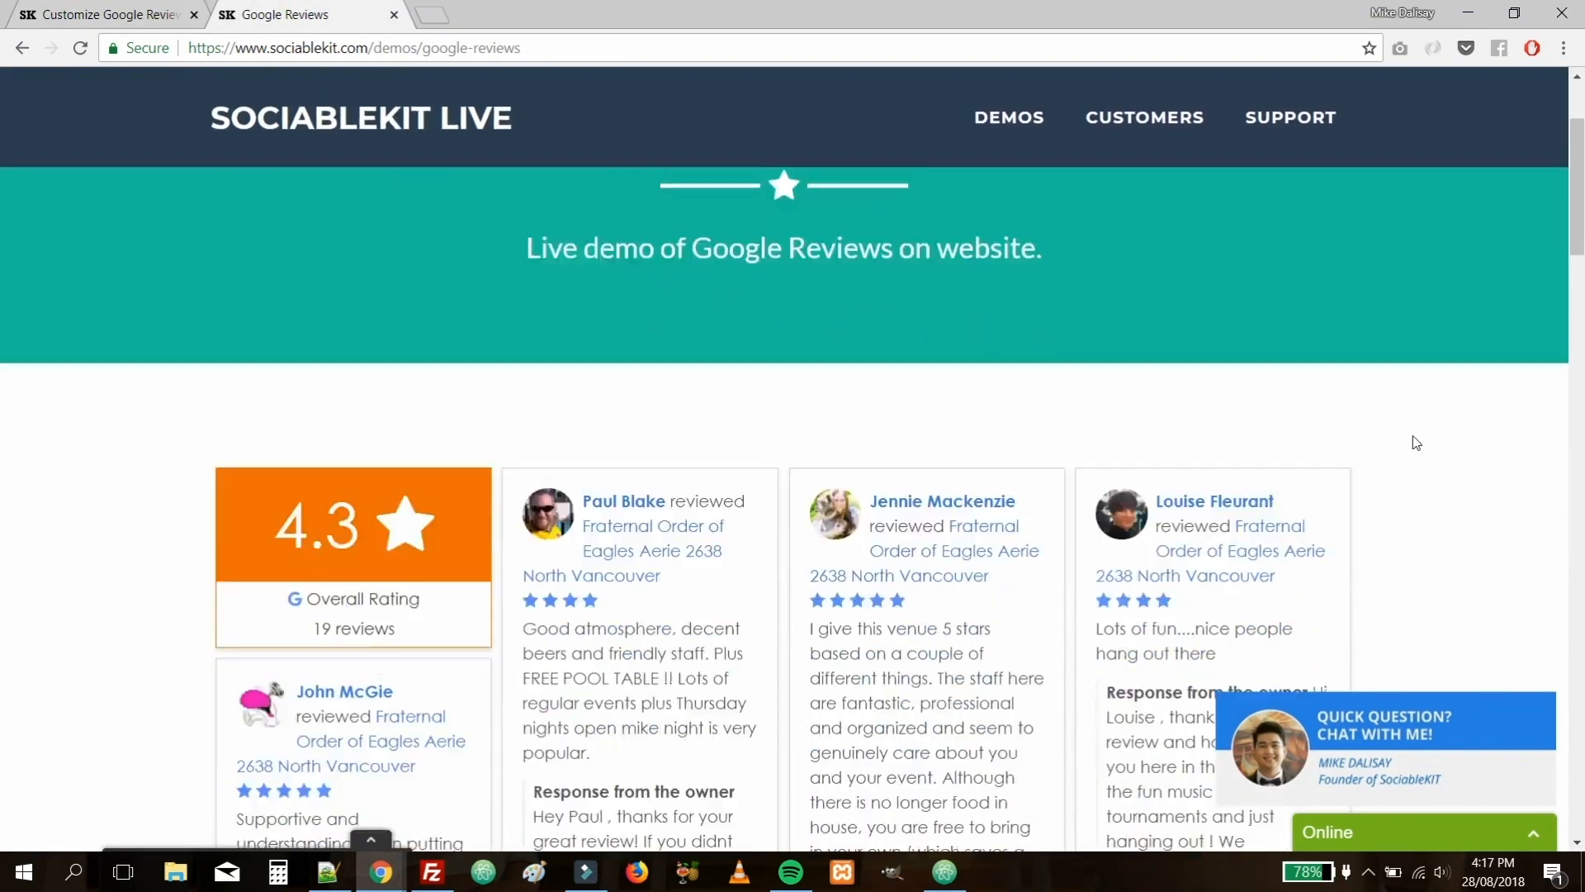
scroll("down", 3)
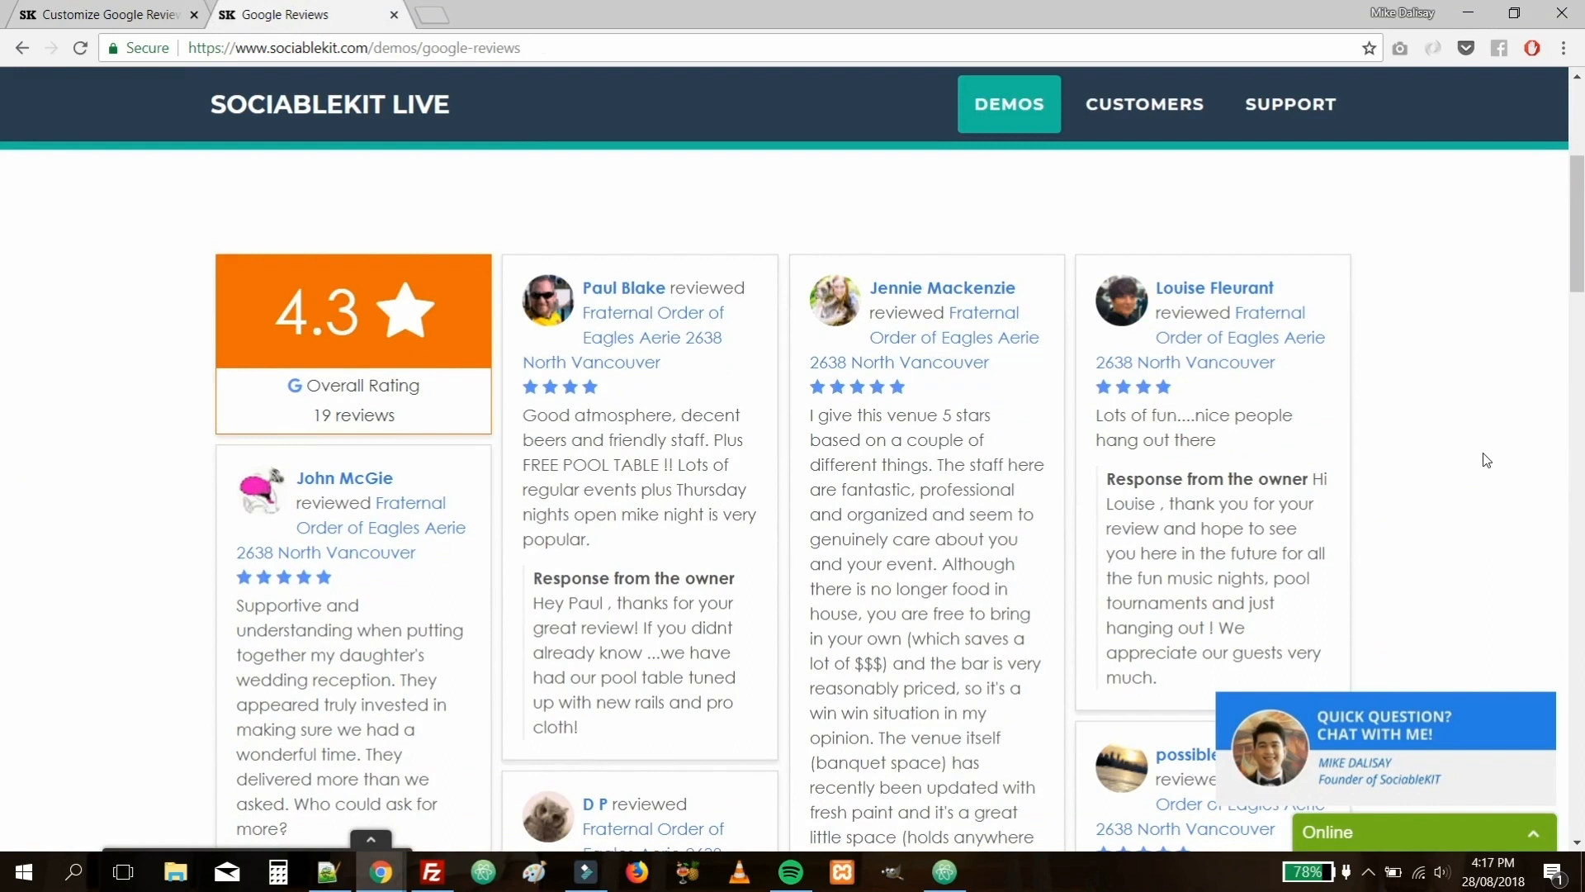
scroll("down", 3)
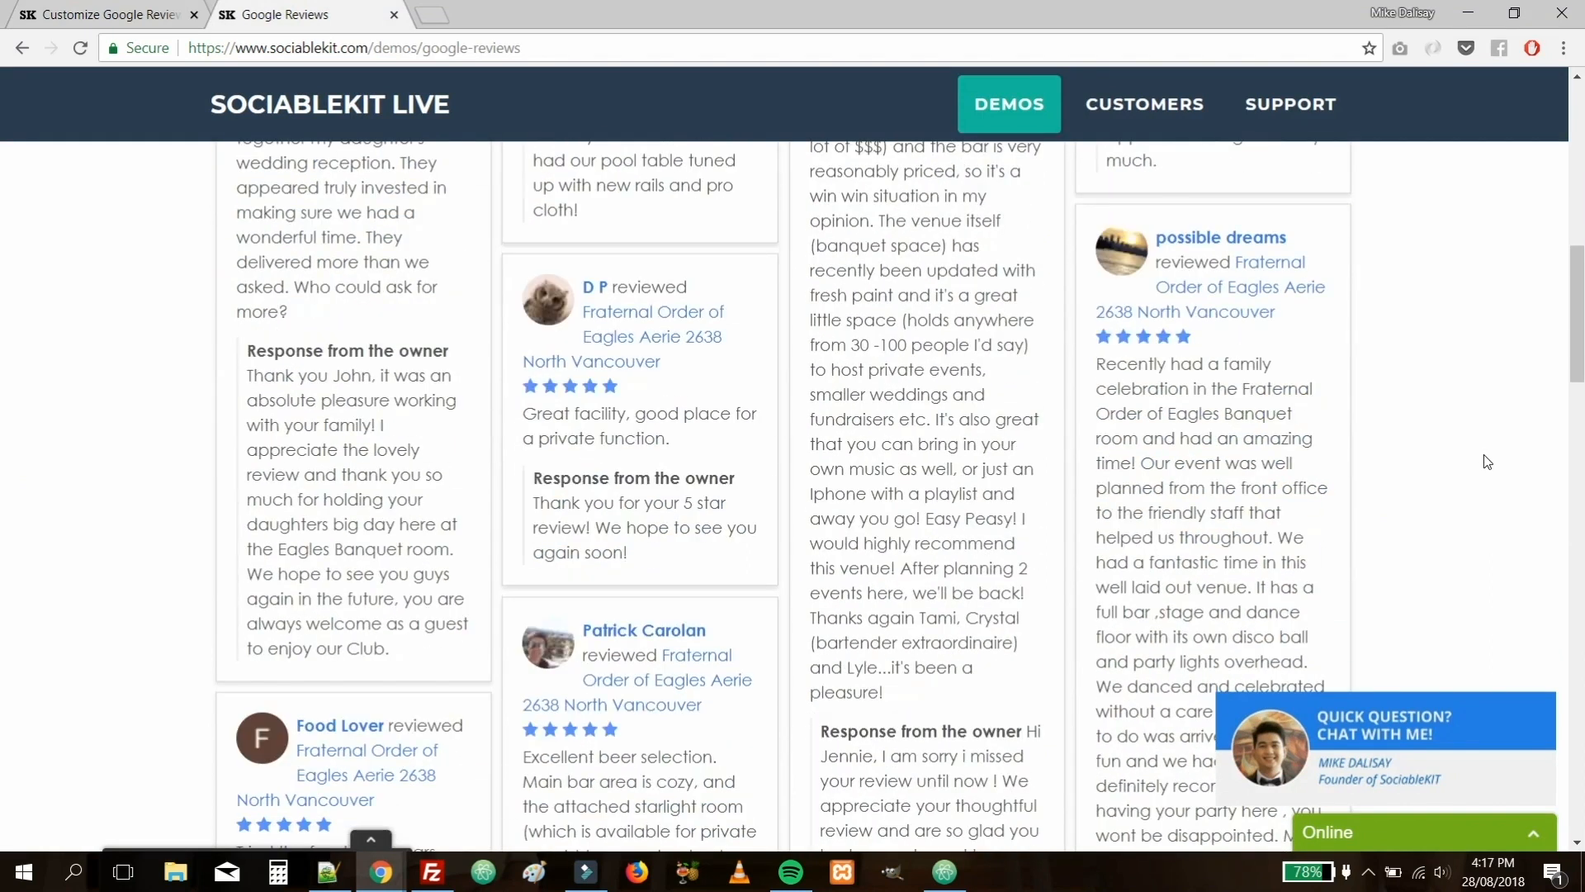
scroll("down", 3)
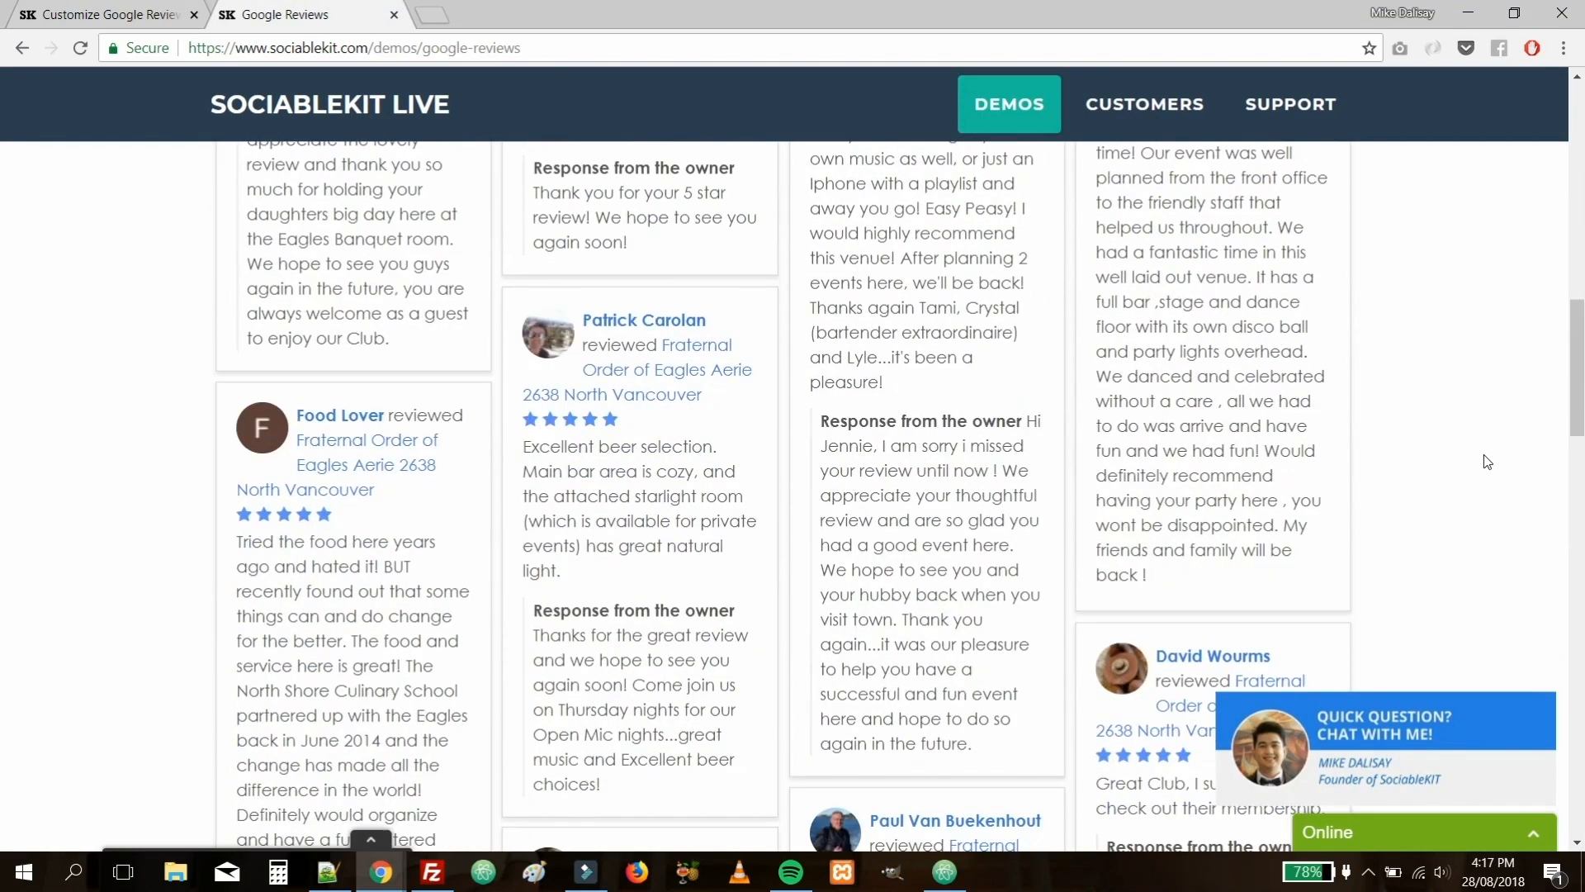
scroll("down", 3)
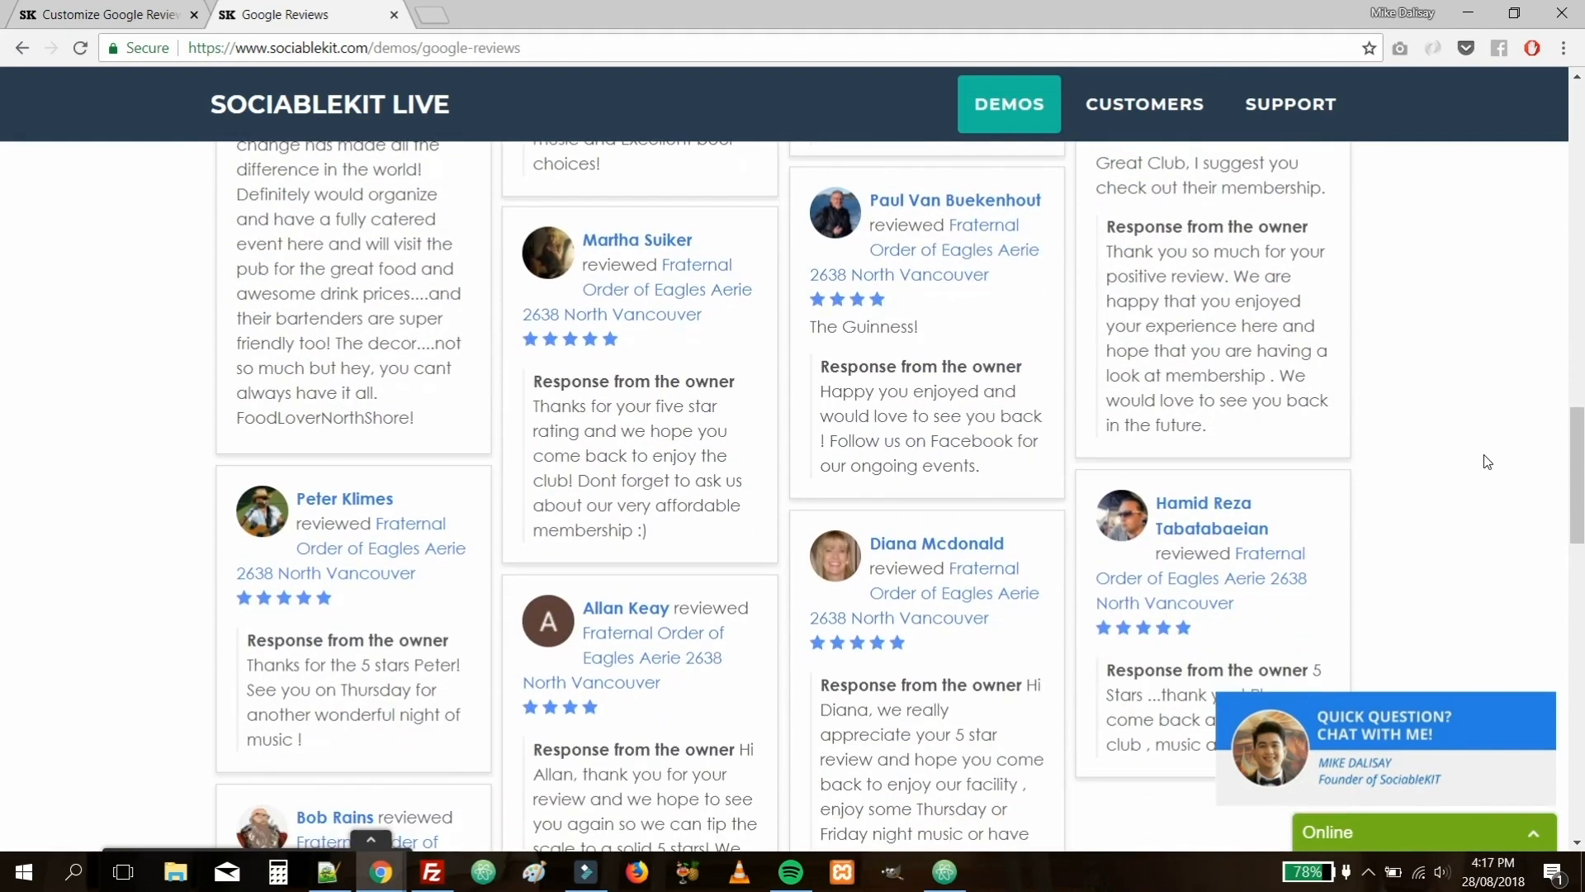
scroll("down", 3)
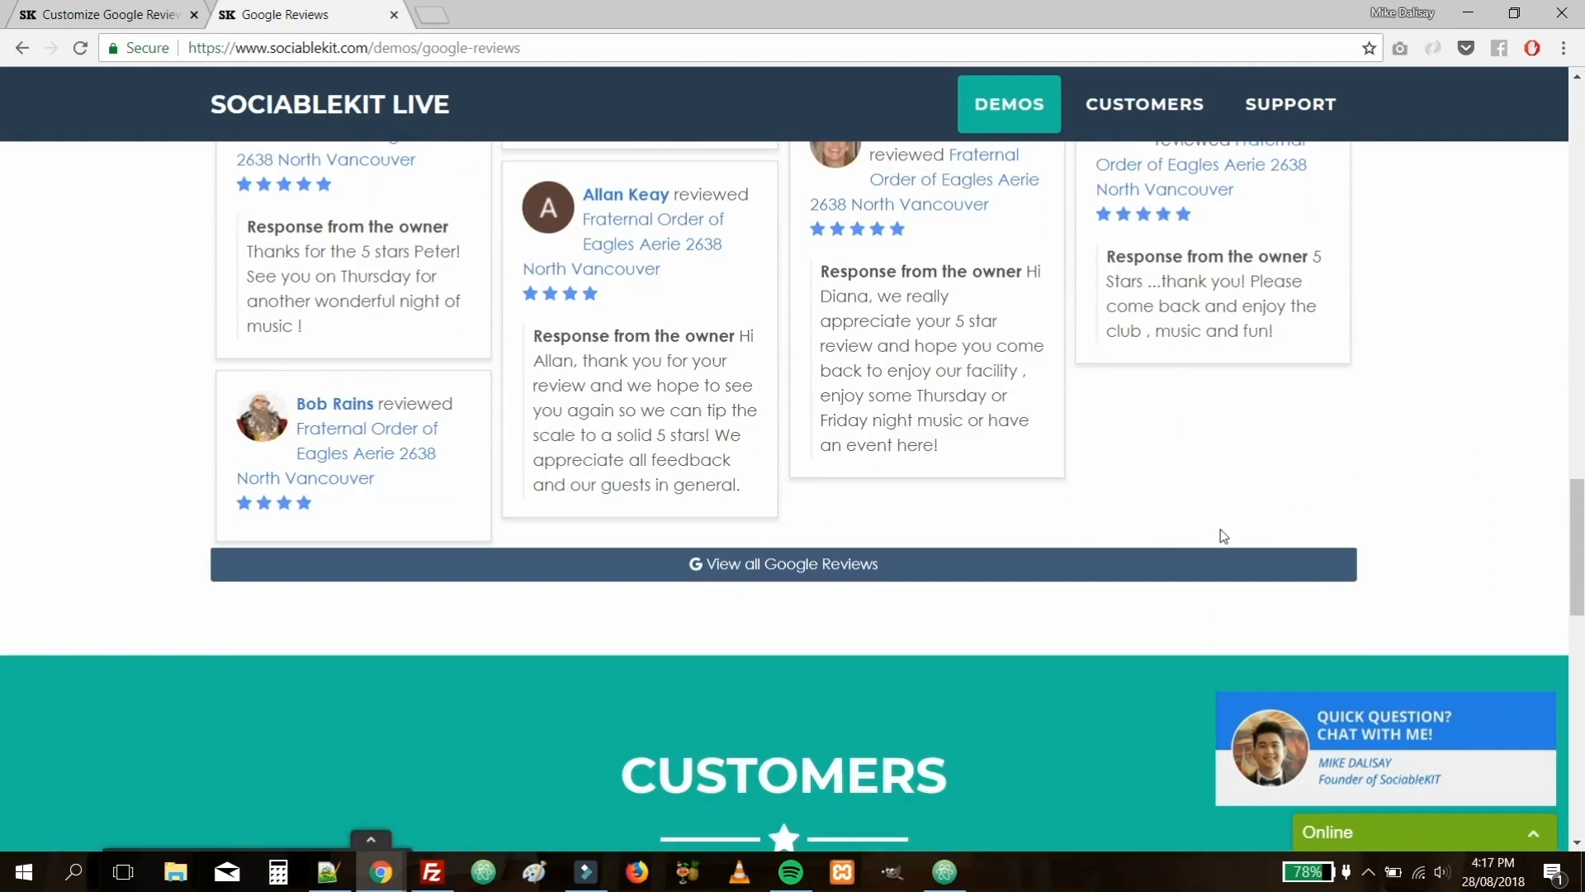
scroll("down", 3)
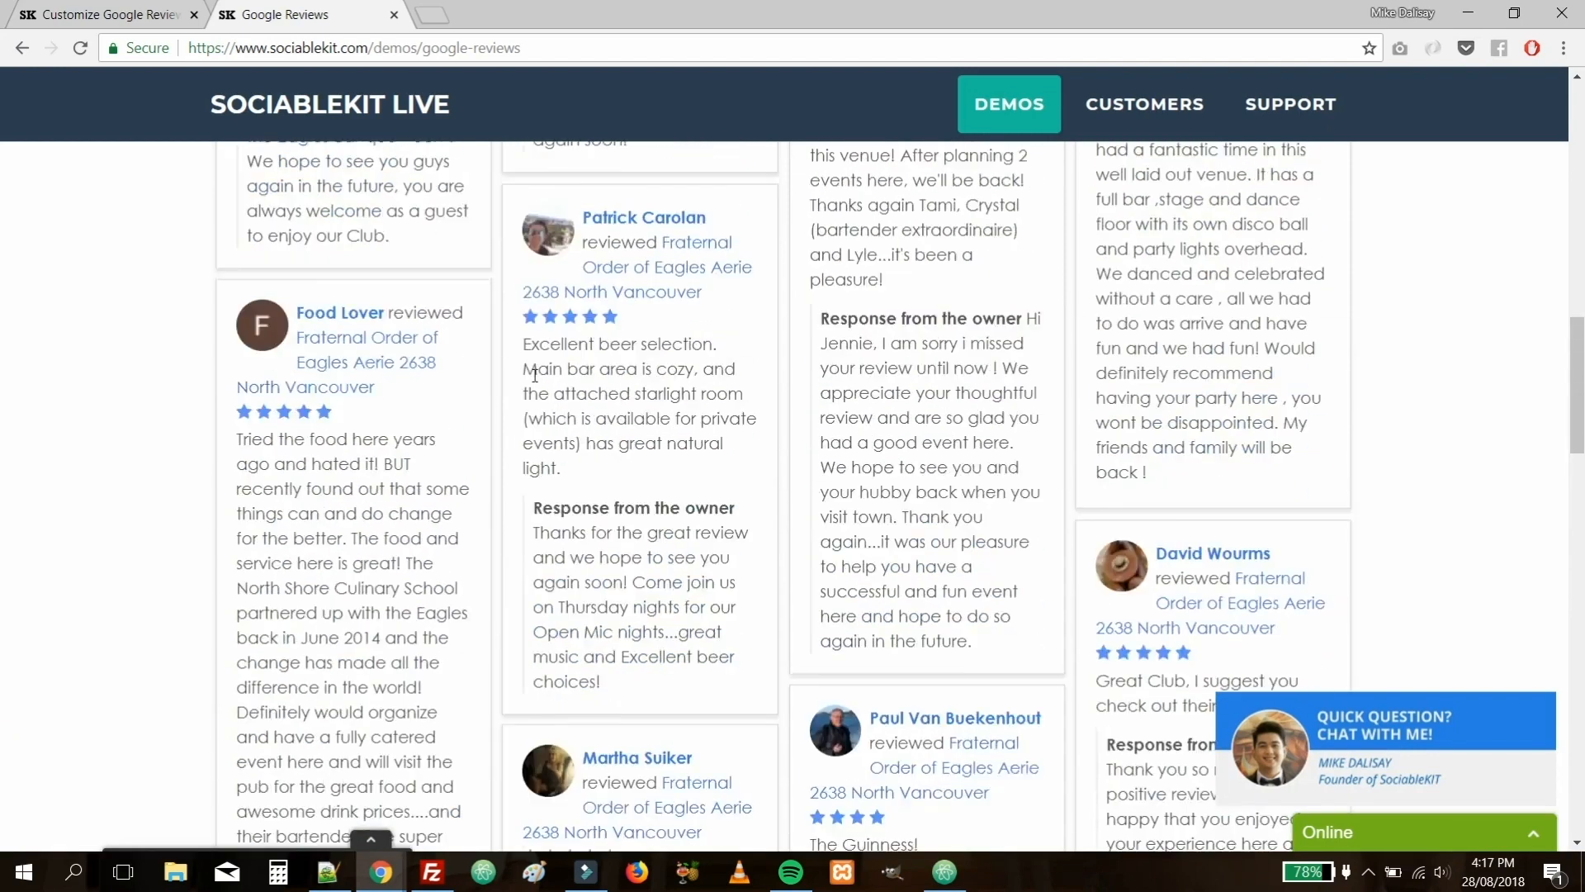